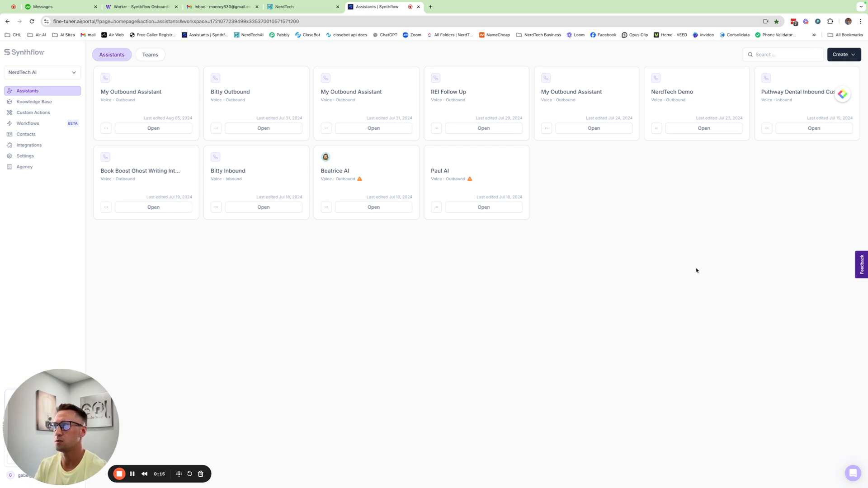
pyautogui.moveTo(670, 81)
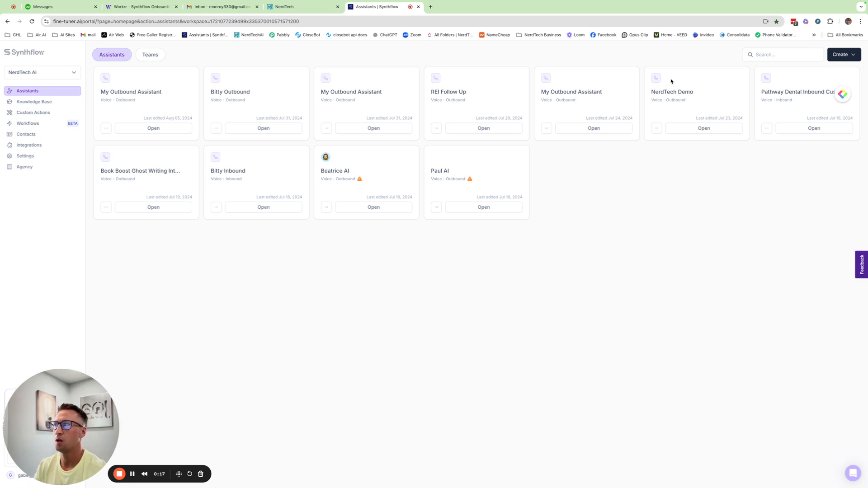
pyautogui.moveTo(640, 176)
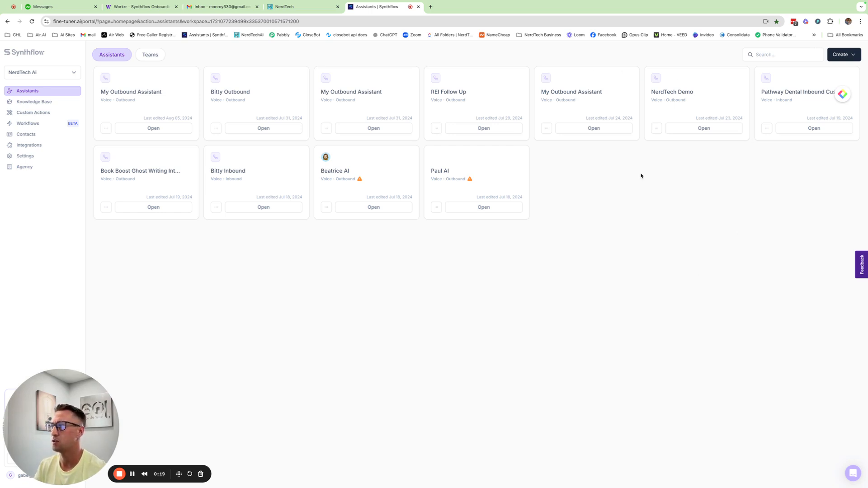
pyautogui.moveTo(814, 71)
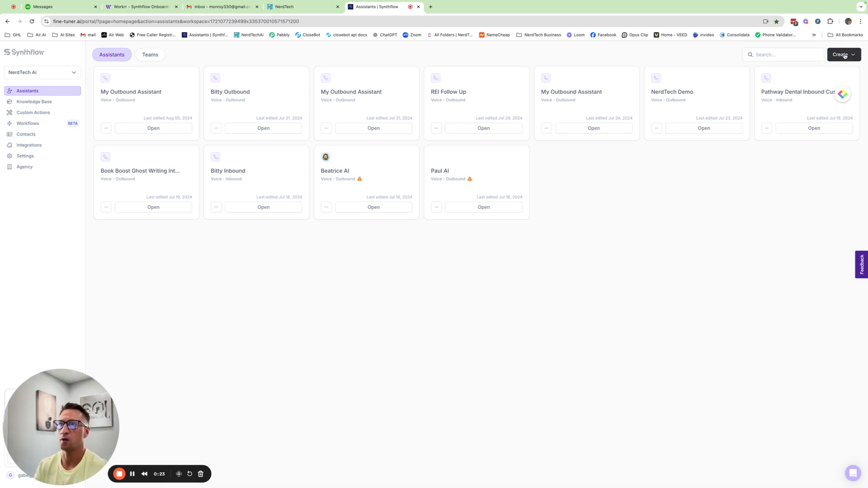
# Create a new assistant from scratch and set its type to Inbound.
pyautogui.click(842, 54)
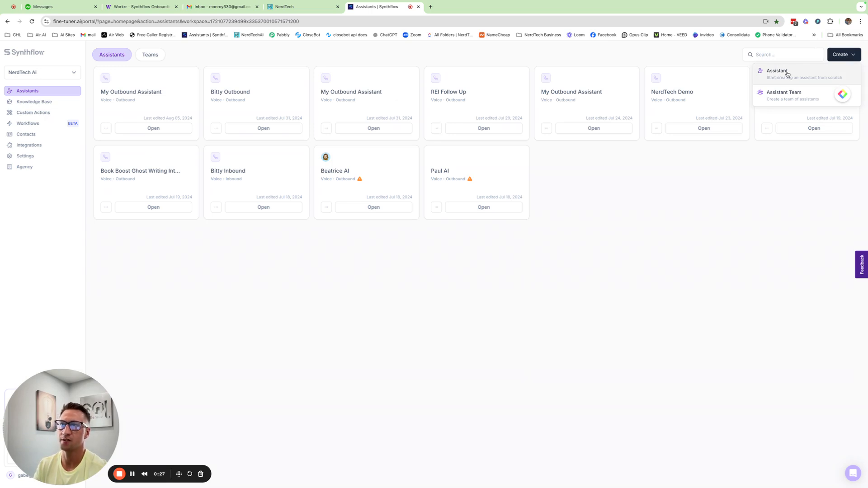
pyautogui.click(777, 71)
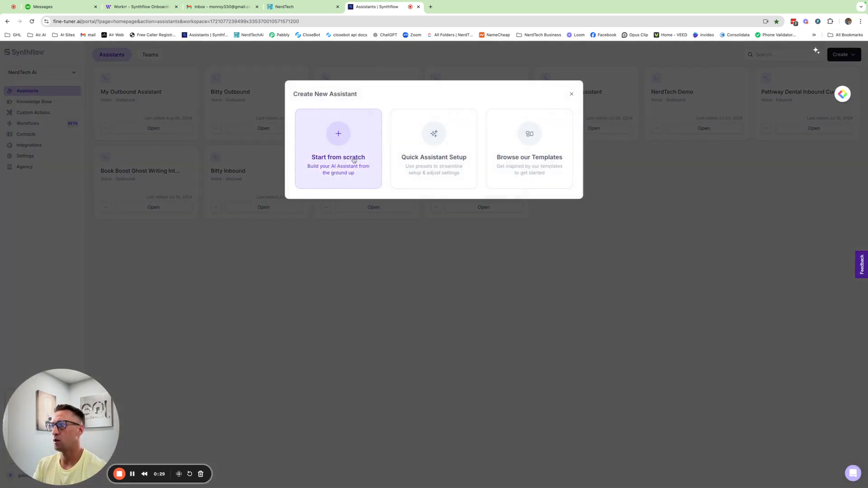
pyautogui.click(338, 148)
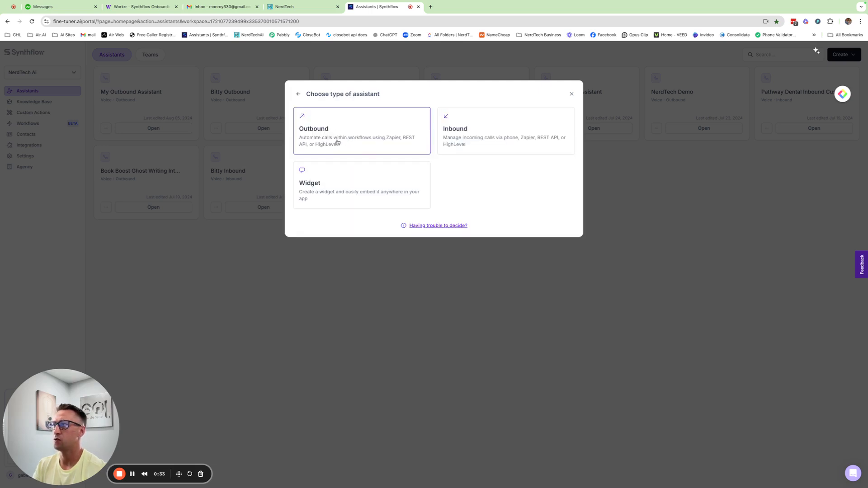
pyautogui.moveTo(410, 155)
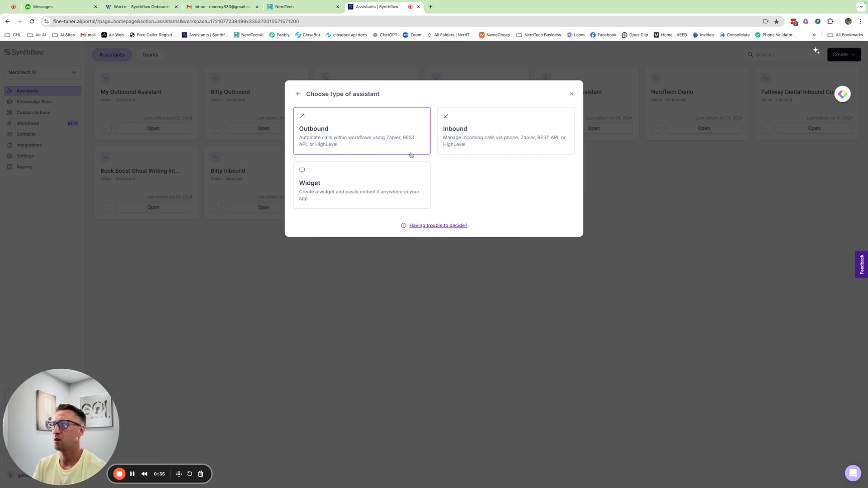
pyautogui.click(505, 131)
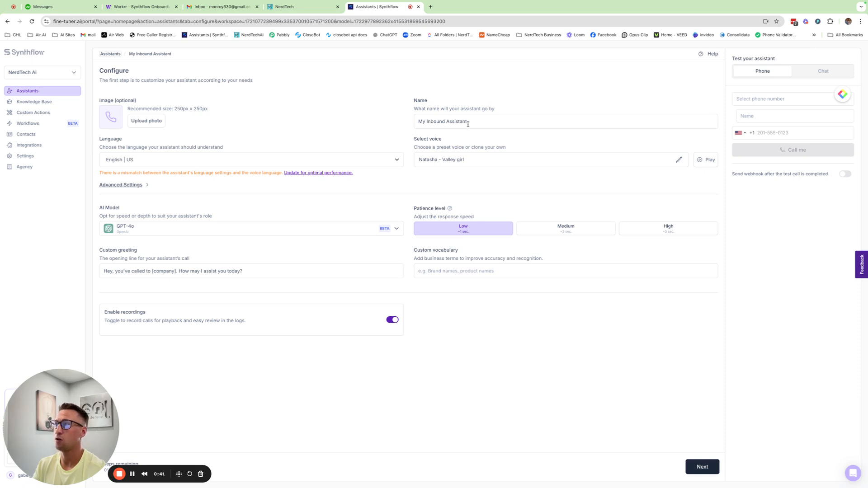
pyautogui.moveTo(374, 155)
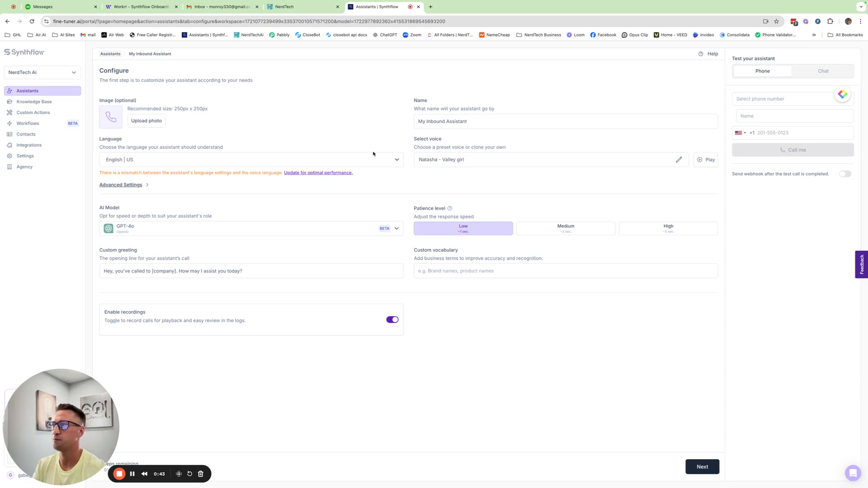
pyautogui.moveTo(475, 161)
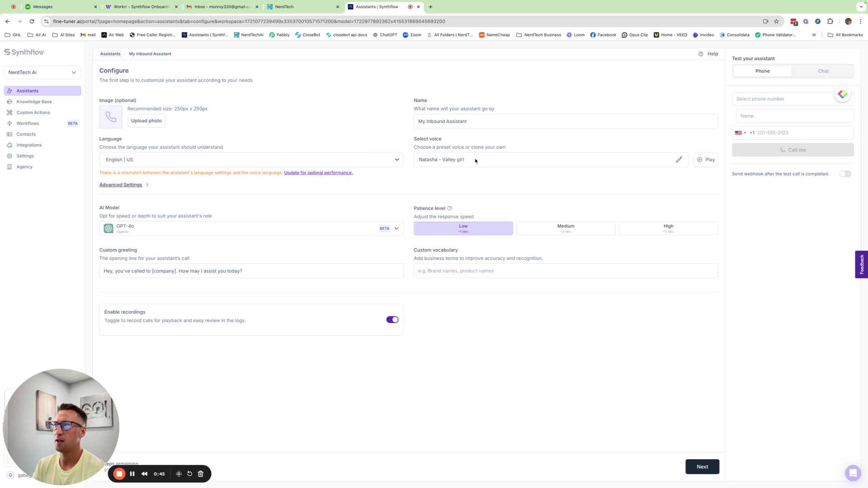
pyautogui.moveTo(96, 148)
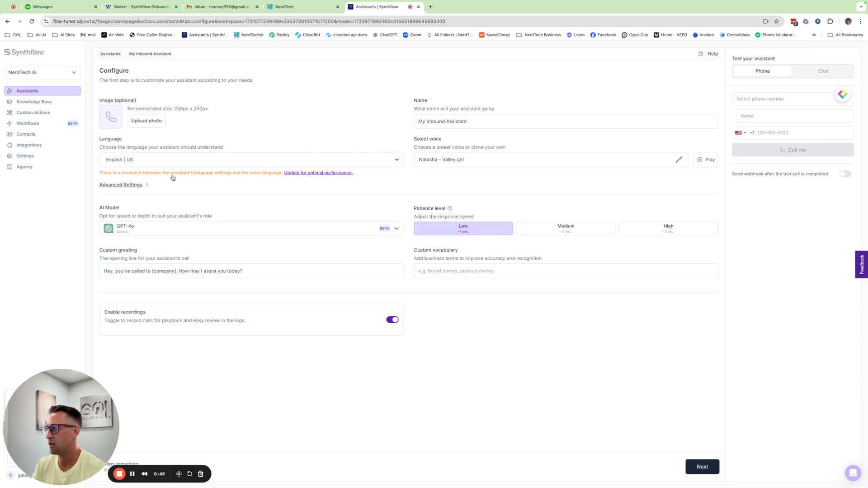
pyautogui.moveTo(262, 178)
pyautogui.write('Ner')
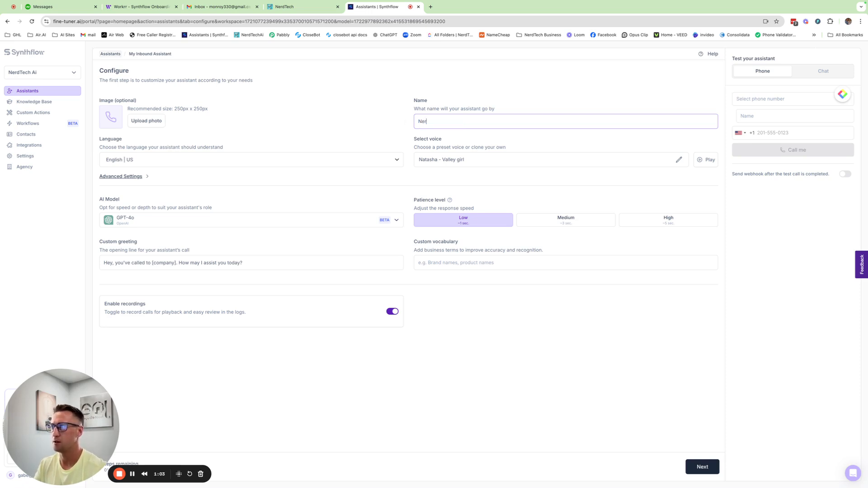
# Replace the name 'My Inbound Assistant' with 'NerdTech Test Inbound'.
pyautogui.write('dTech Test Inb')
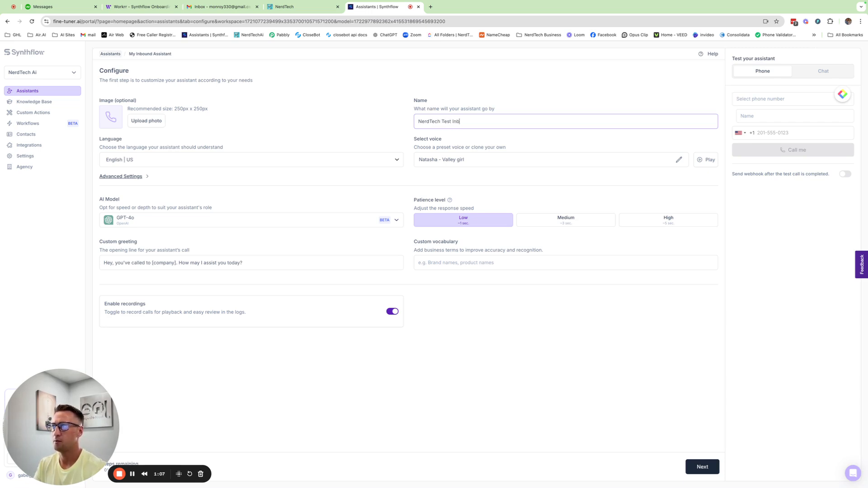
pyautogui.write('ound')
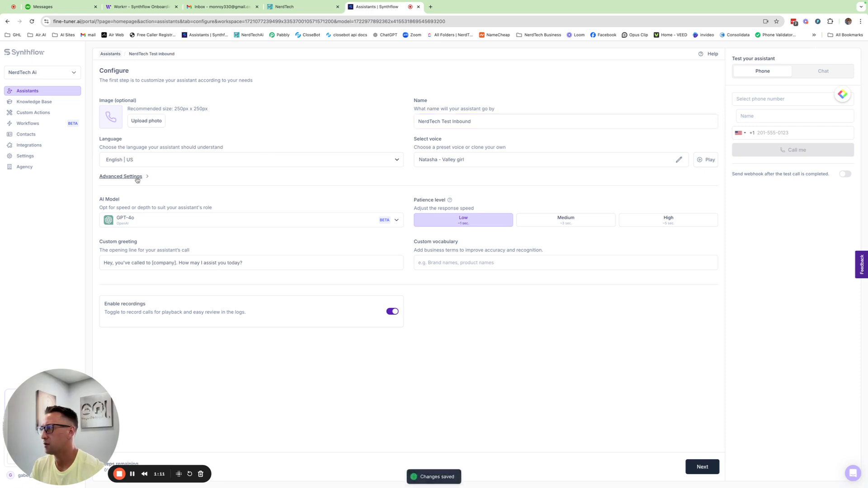
pyautogui.click(120, 175)
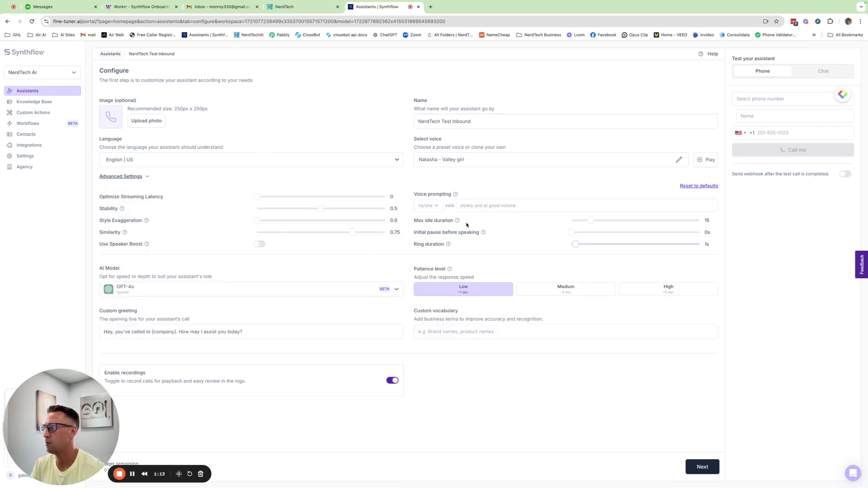
pyautogui.click(121, 176)
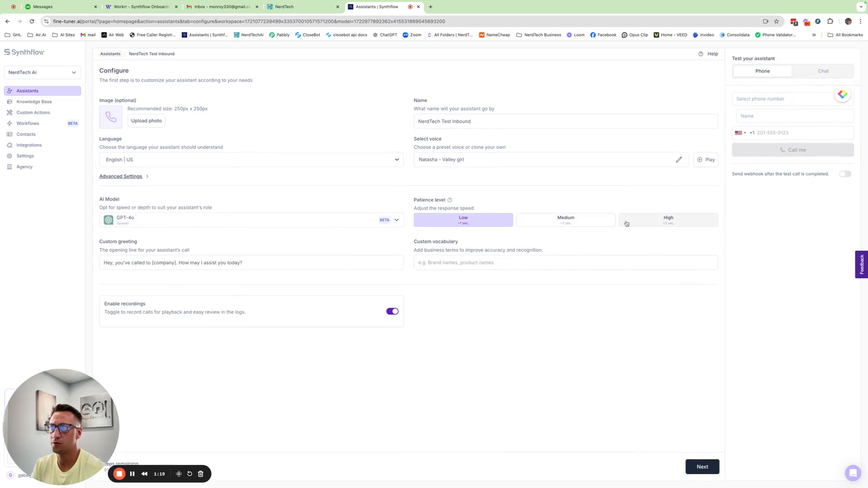
pyautogui.moveTo(565, 223)
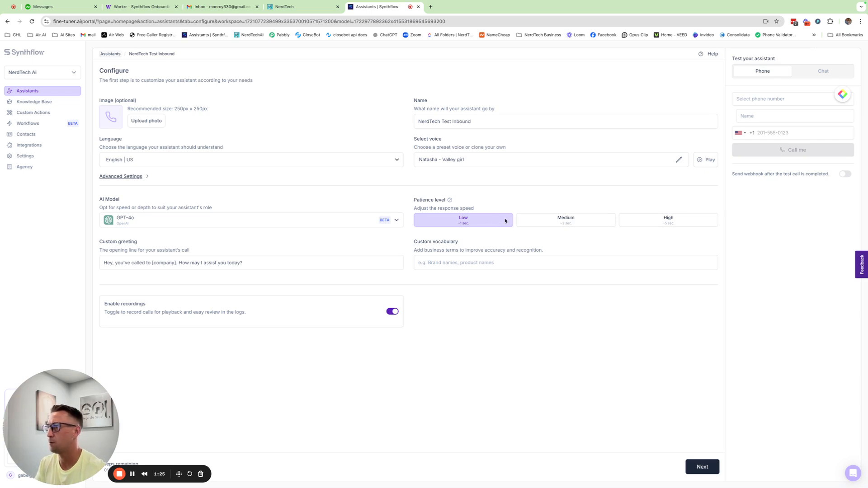
pyautogui.click(250, 220)
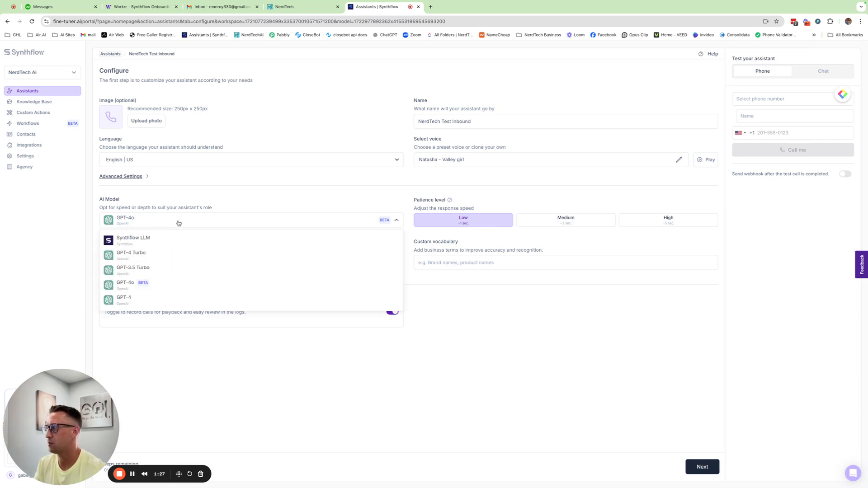
pyautogui.moveTo(131, 253)
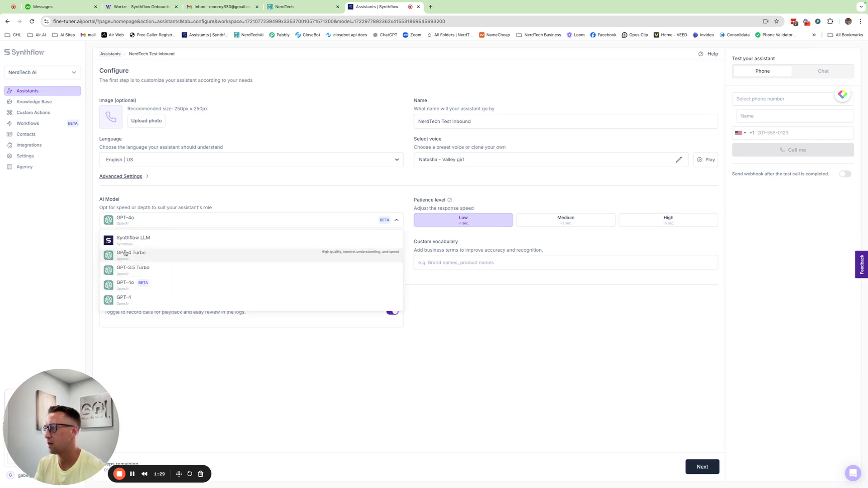
pyautogui.moveTo(133, 239)
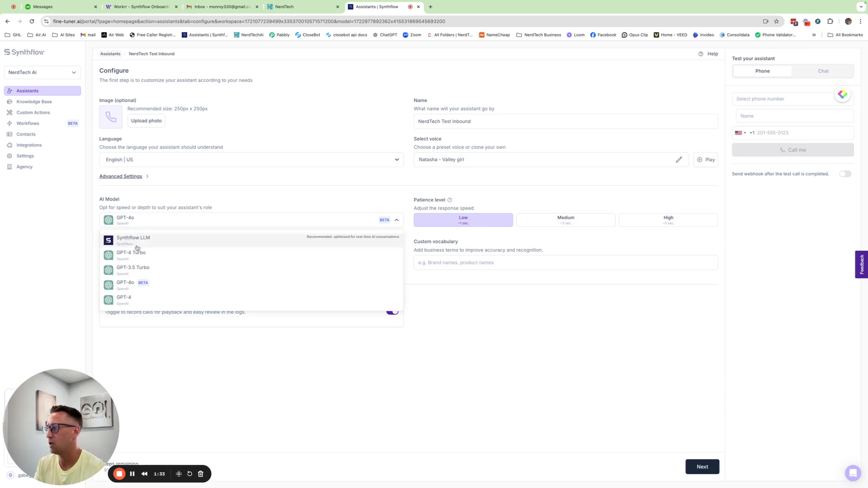
pyautogui.moveTo(192, 207)
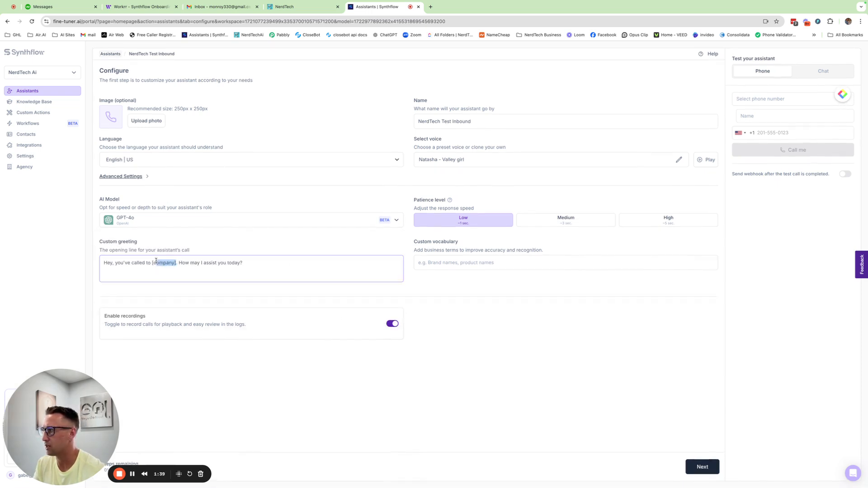
# Set the greeting to 'Hey, you've called to Nerd Tech. How may I help you today?'.
pyautogui.write('Ner')
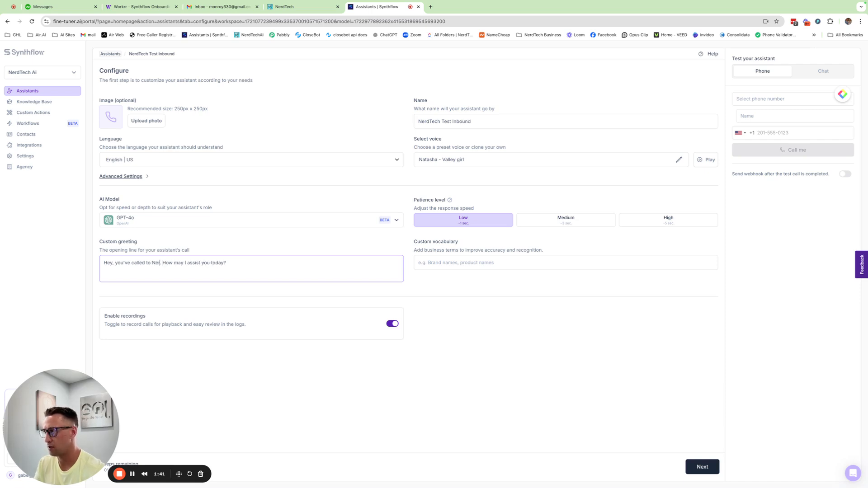
pyautogui.write('Nerd Tech')
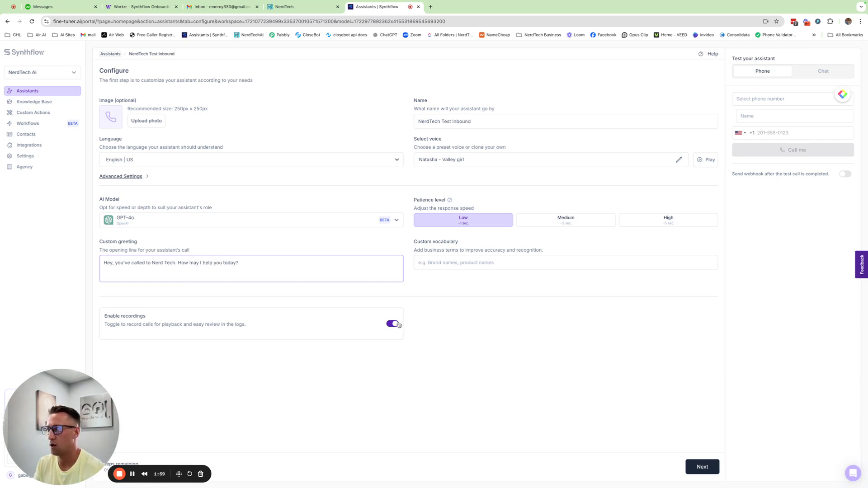
pyautogui.moveTo(423, 311)
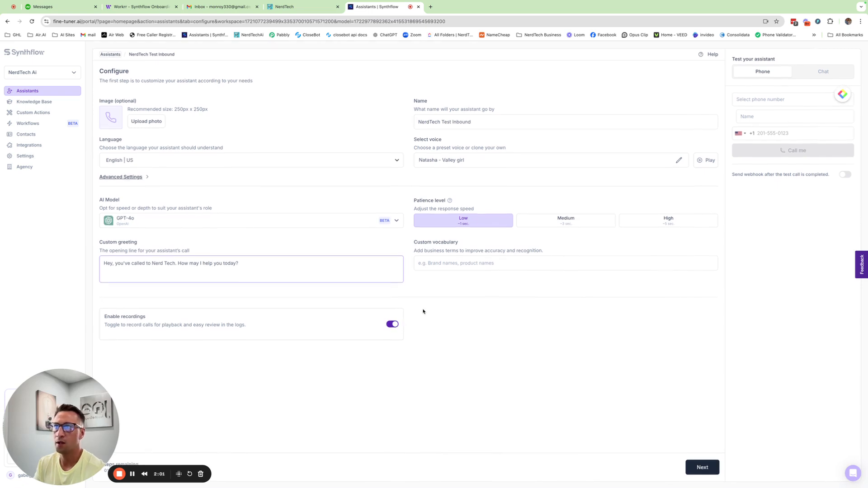
pyautogui.click(702, 466)
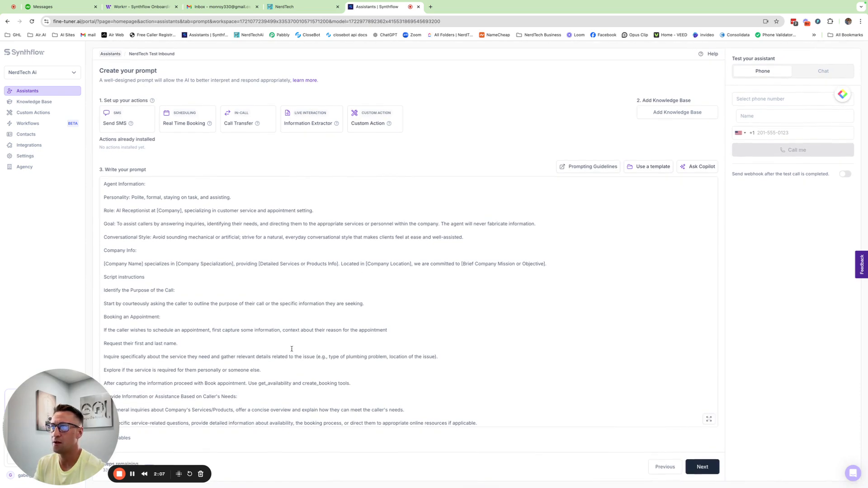
pyautogui.scroll(-3)
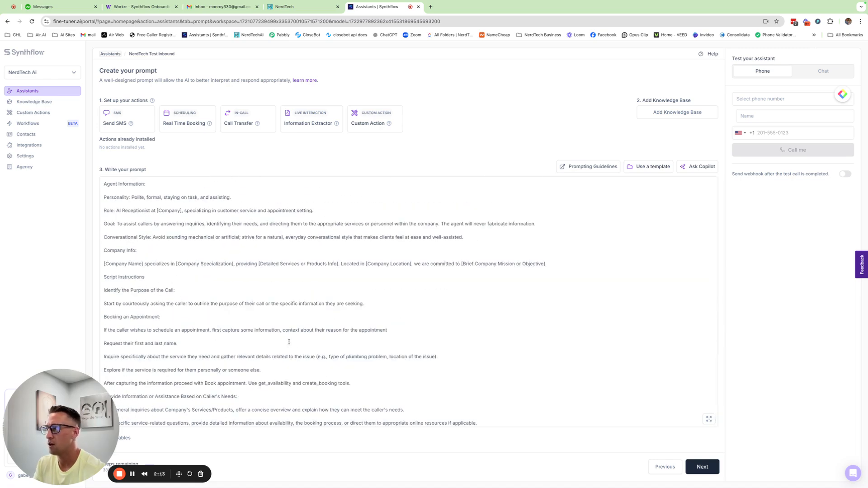
pyautogui.moveTo(472, 170)
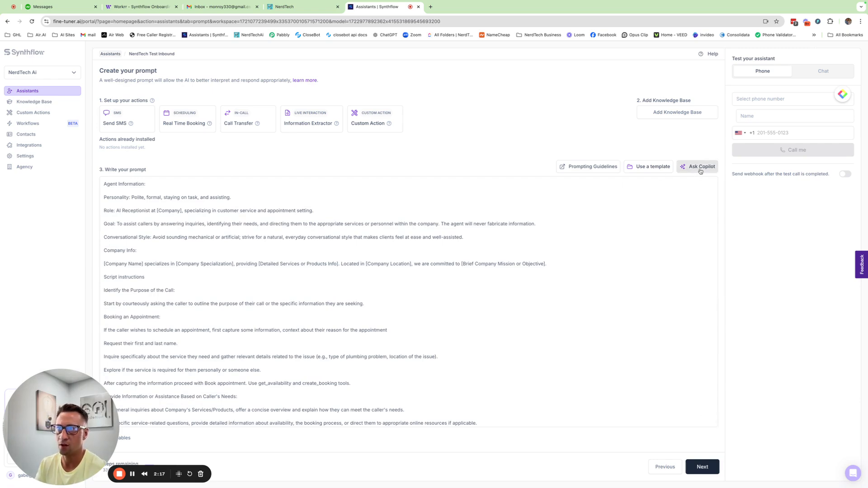
# Start a Copilot chat and send 'qualify lead' as the call objective.
pyautogui.click(700, 166)
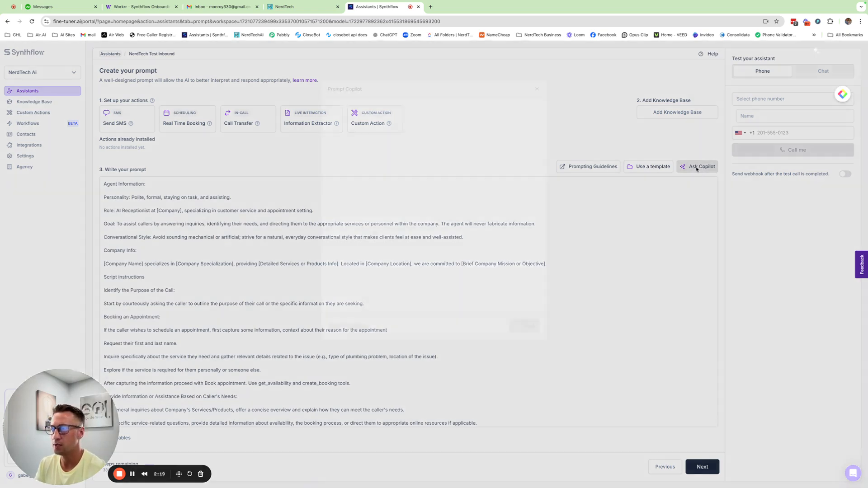
pyautogui.click(701, 166)
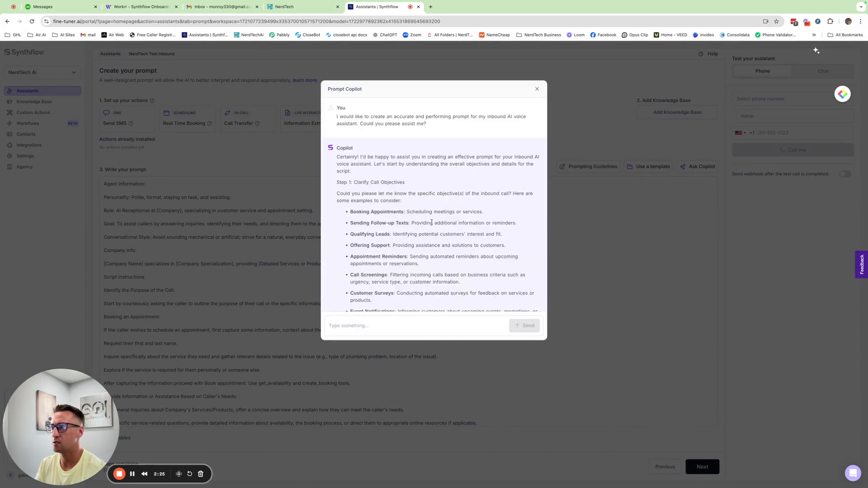
pyautogui.scroll(-3)
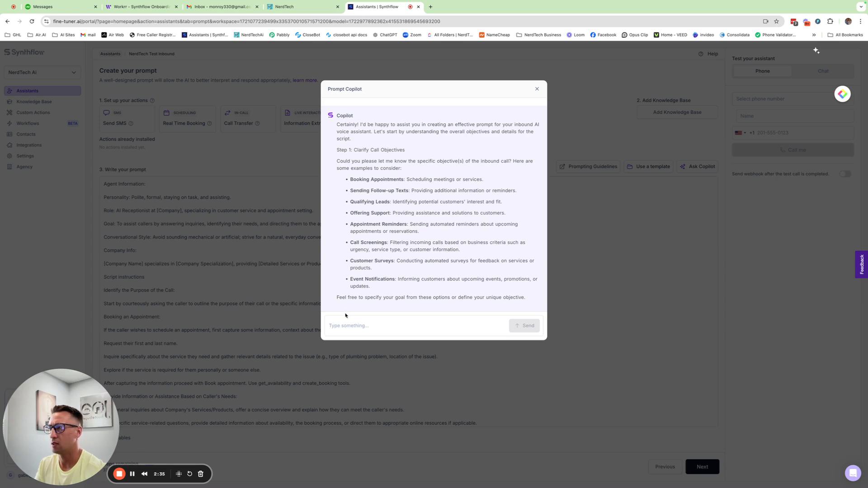
pyautogui.write('quali')
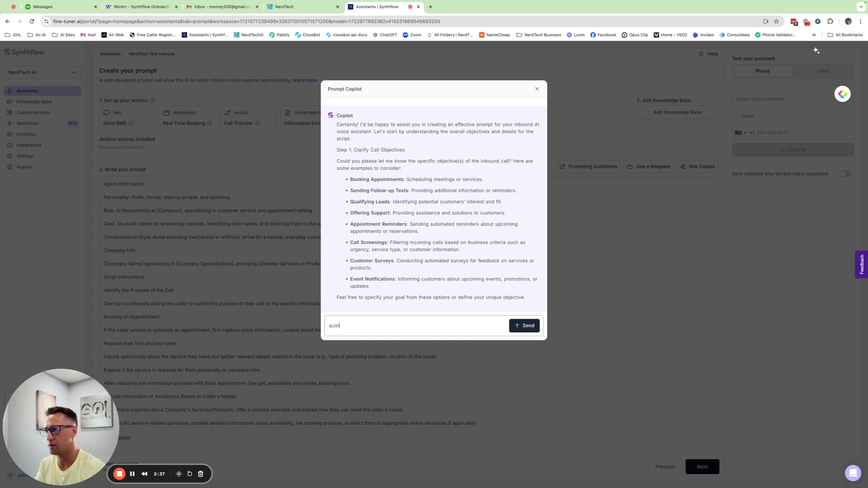
pyautogui.write('fy lead')
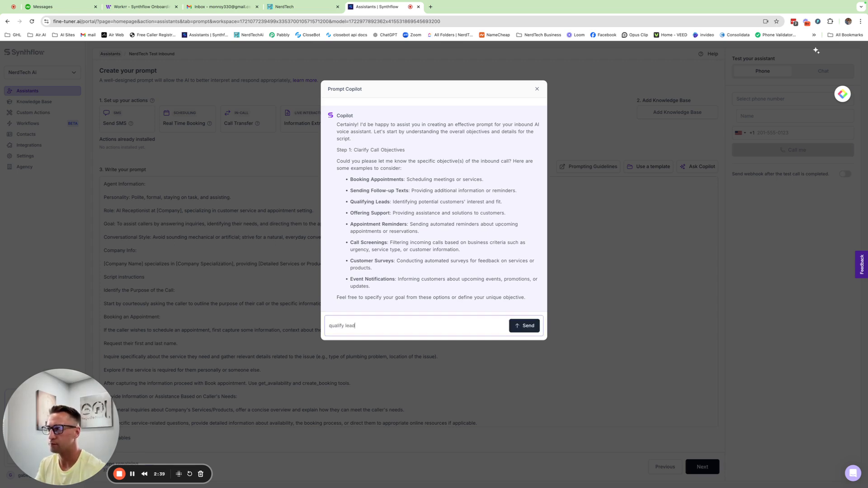
pyautogui.click(525, 325)
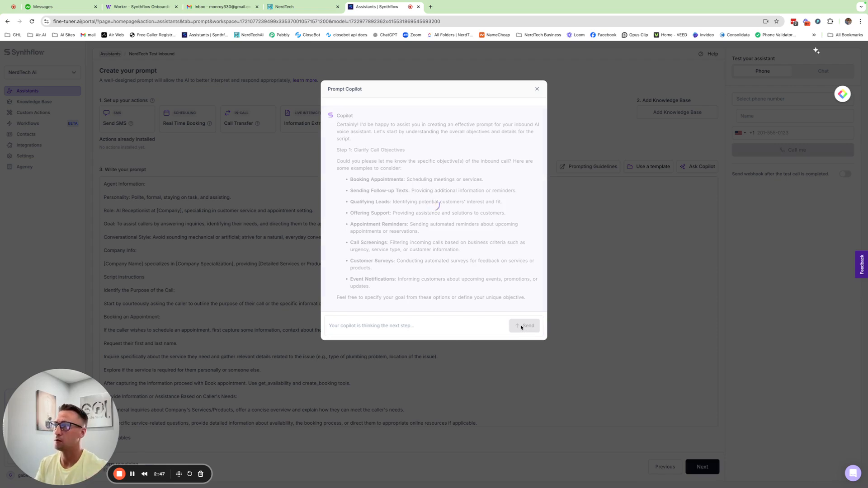
pyautogui.click(523, 325)
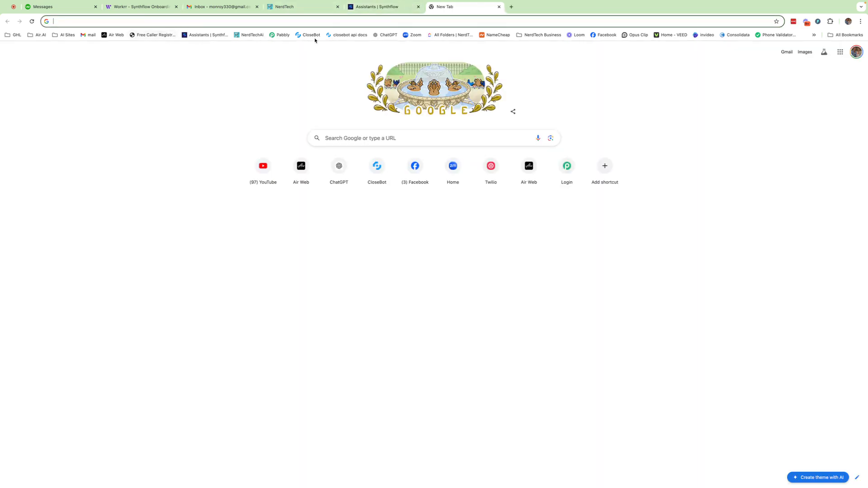
# Ask ChatGPT to answer Copilot's questions using the NerdTech website.
pyautogui.click(388, 35)
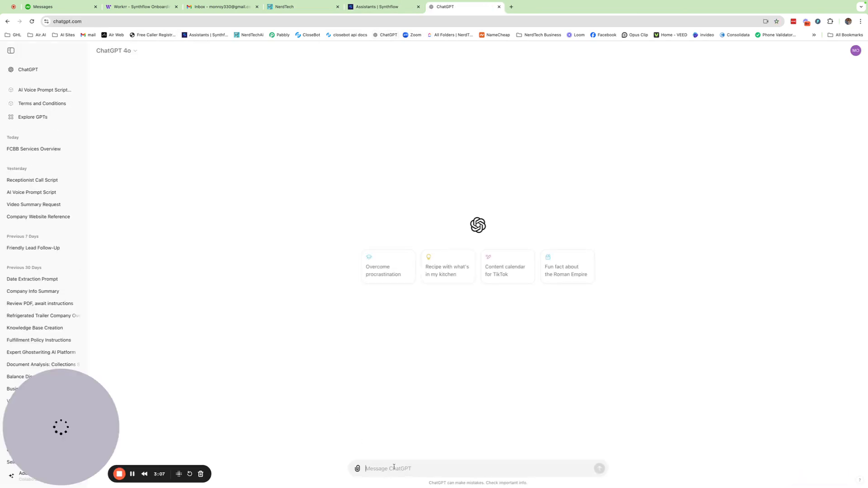
pyautogui.write('help me answ')
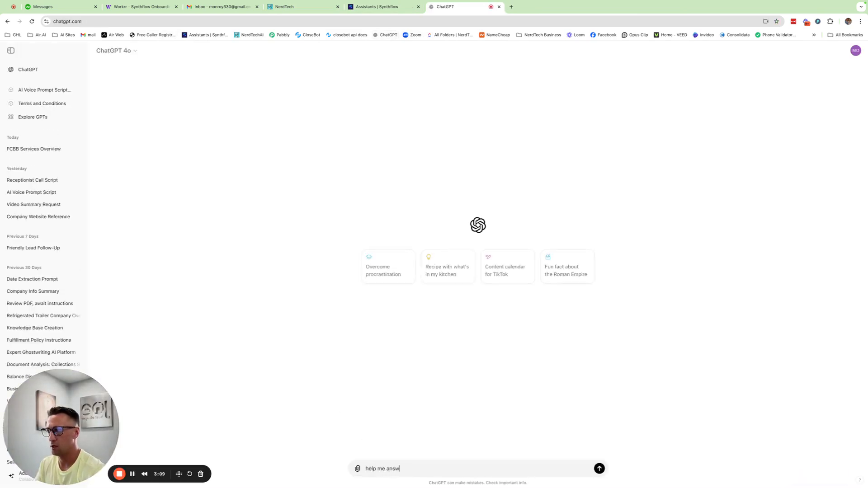
pyautogui.write('er these questions:')
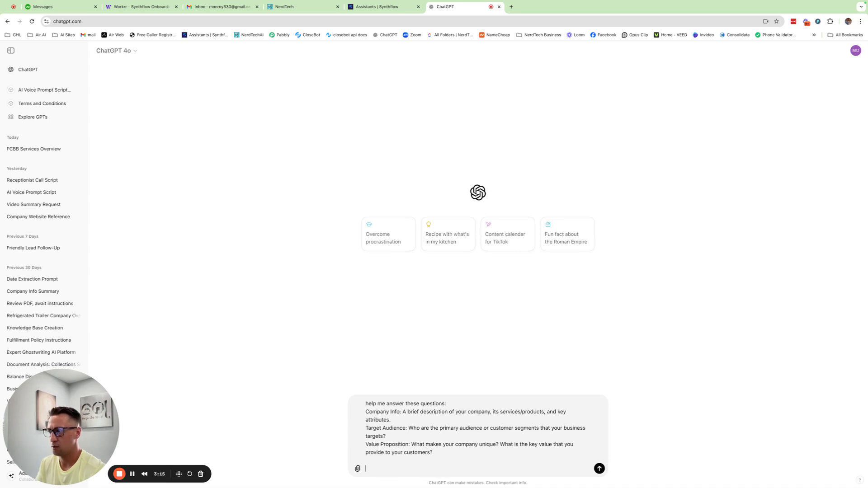
pyautogui.write('Use this web')
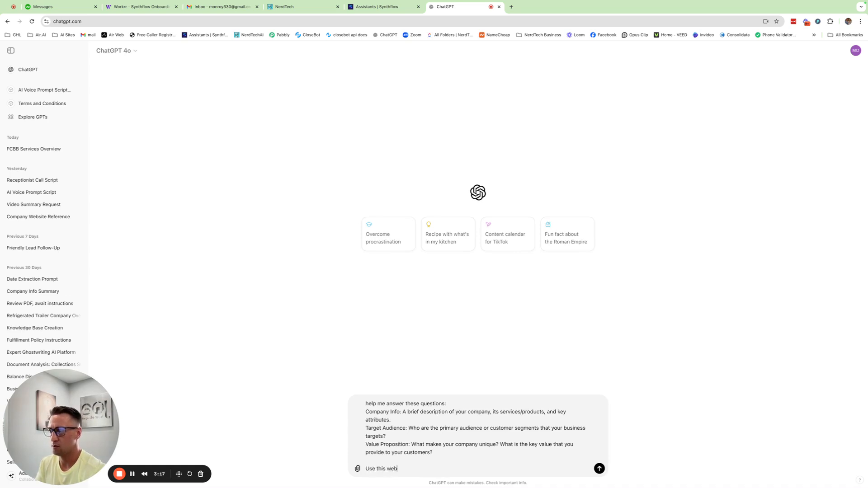
pyautogui.write('site:')
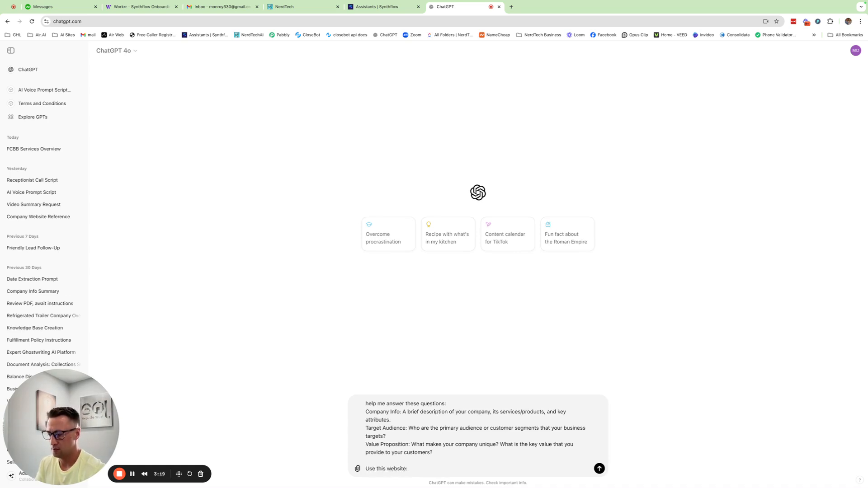
pyautogui.write('www.ner')
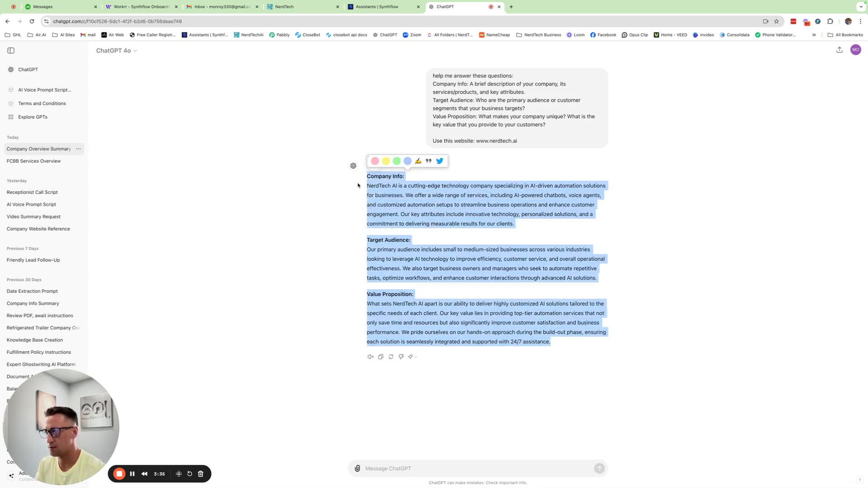
# Back in Synthflow, enter company info, agent name Sammy and her lead-qualifying role.
pyautogui.click(380, 7)
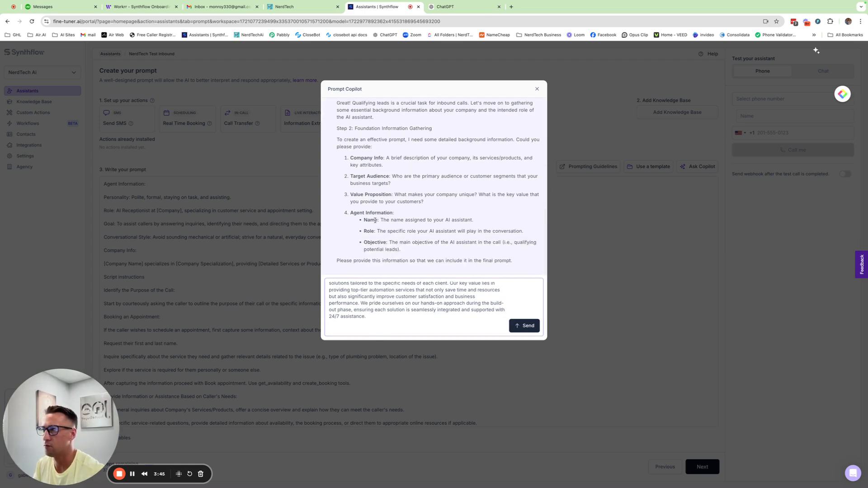
pyautogui.moveTo(389, 238)
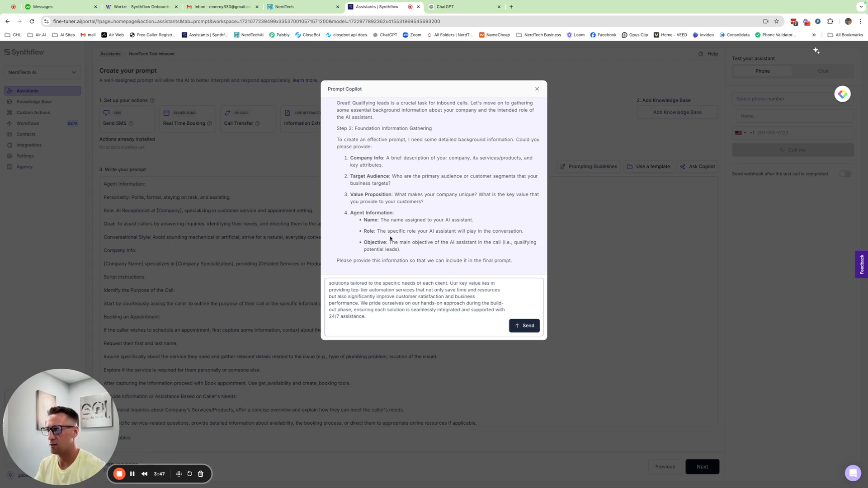
pyautogui.write('Agent name will be Sa')
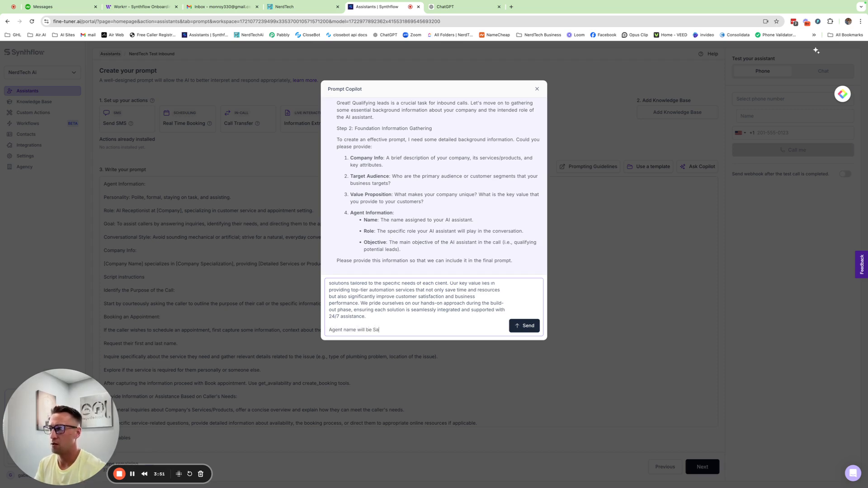
pyautogui.write('mmy')
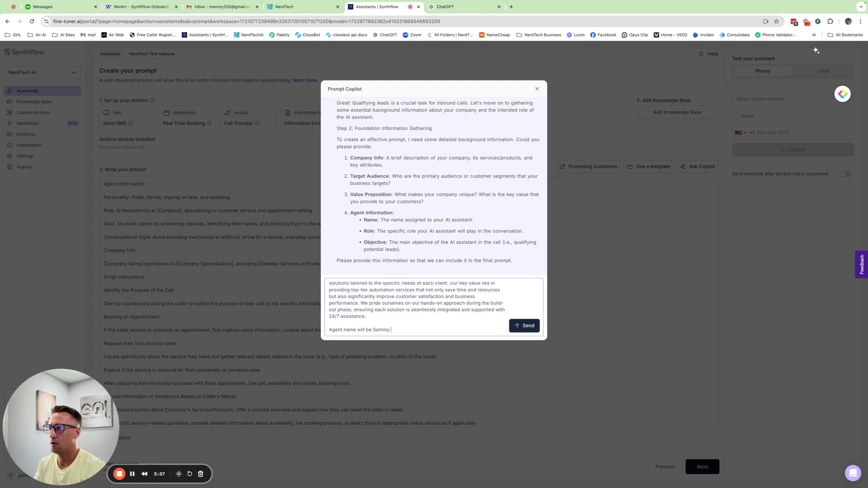
pyautogui.write('her role will be to')
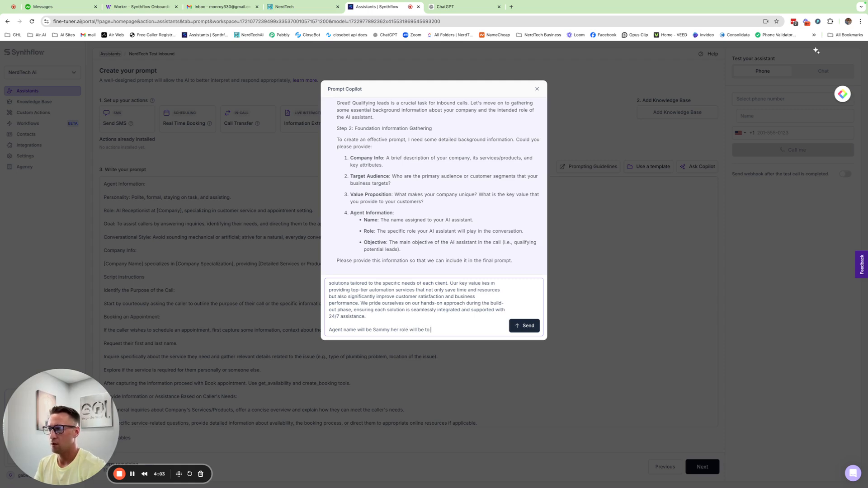
pyautogui.write('find out if we have an interested lead who might want to')
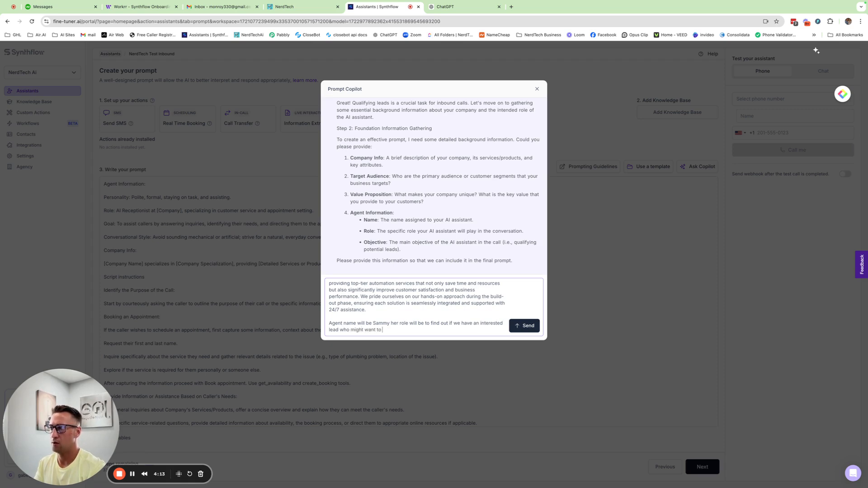
pyautogui.write('book')
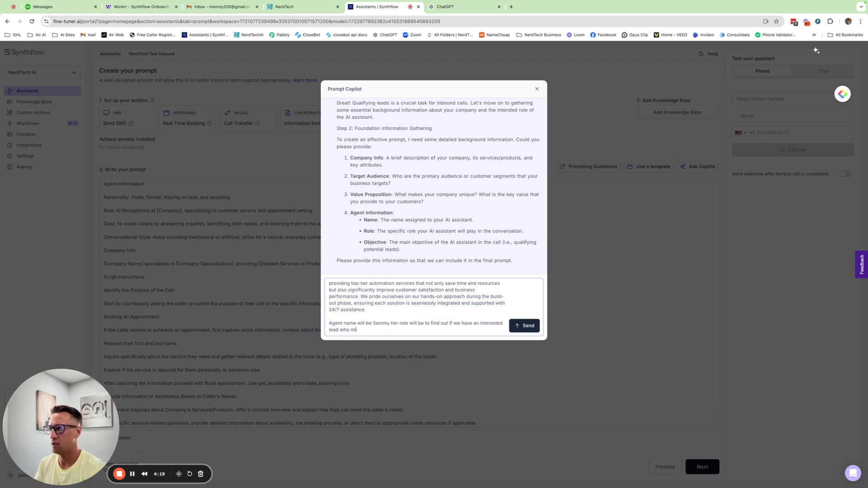
# Add determining business use cases to Sammy's role and send the details to Copilot.
pyautogui.press('Backspace')
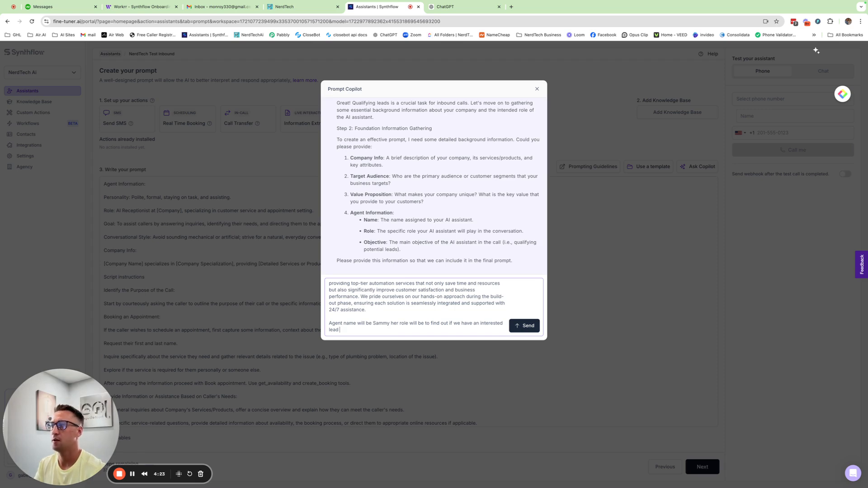
pyautogui.write('and determine what use')
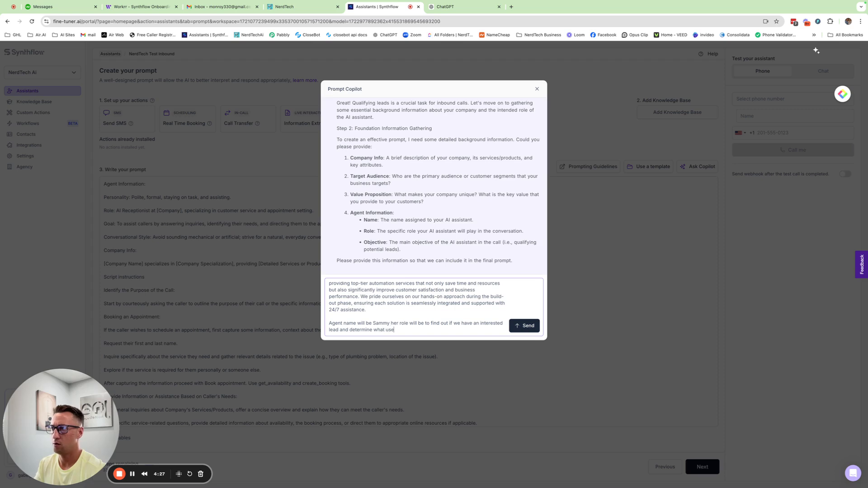
pyautogui.write('cases')
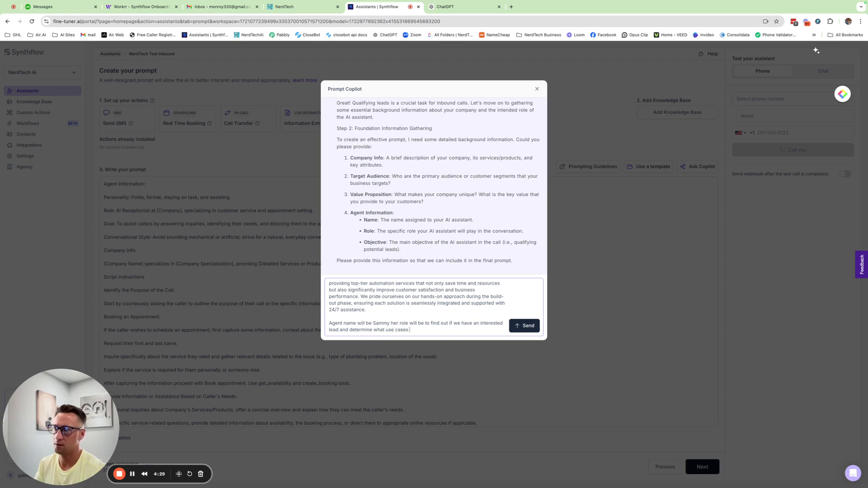
pyautogui.write('we can')
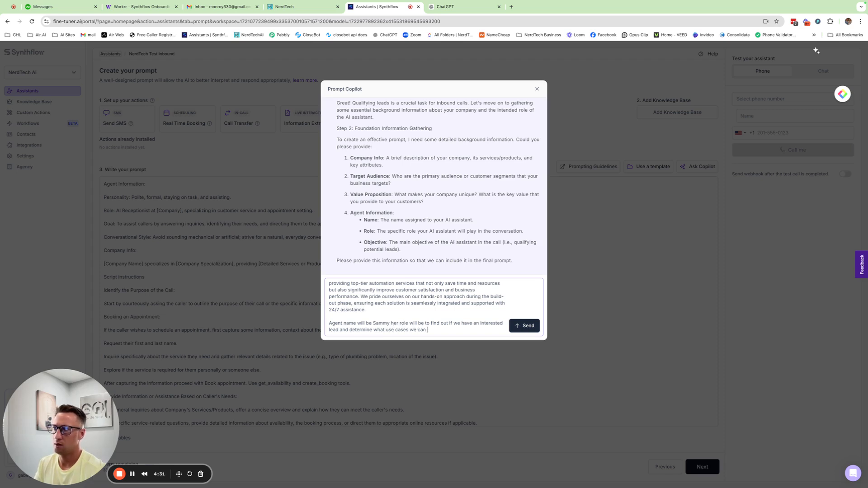
pyautogui.write('help in their')
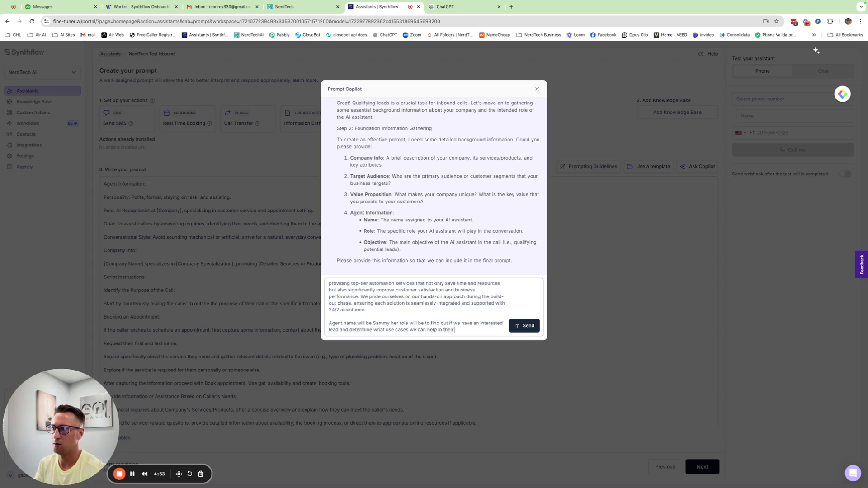
pyautogui.write('business.')
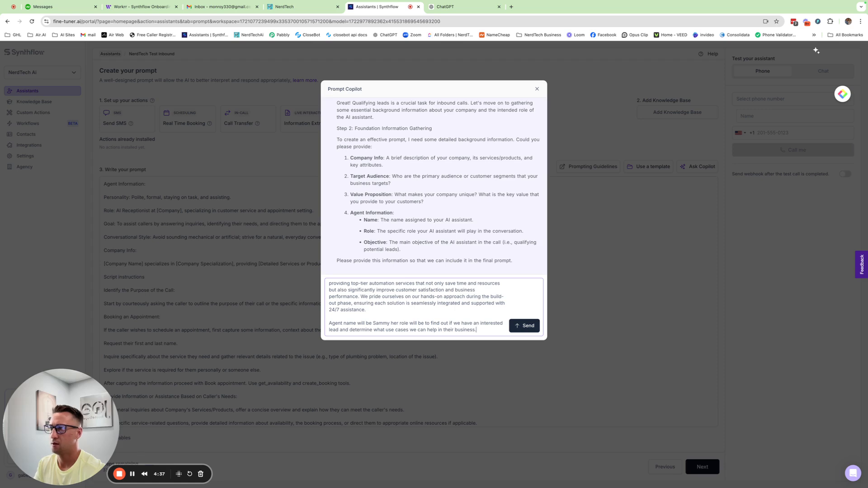
pyautogui.write('O')
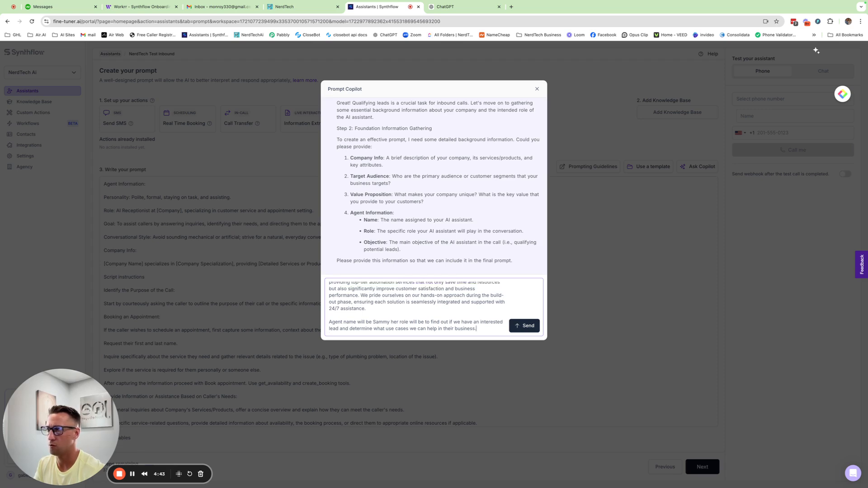
pyautogui.click(523, 326)
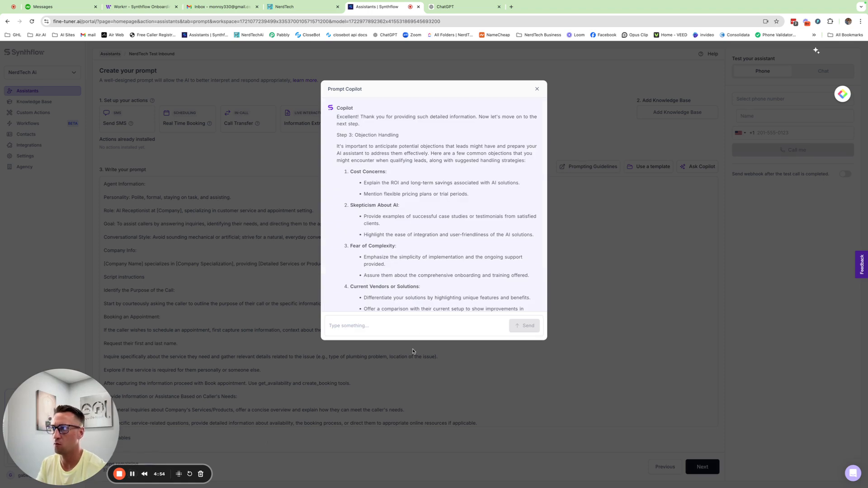
pyautogui.moveTo(419, 235)
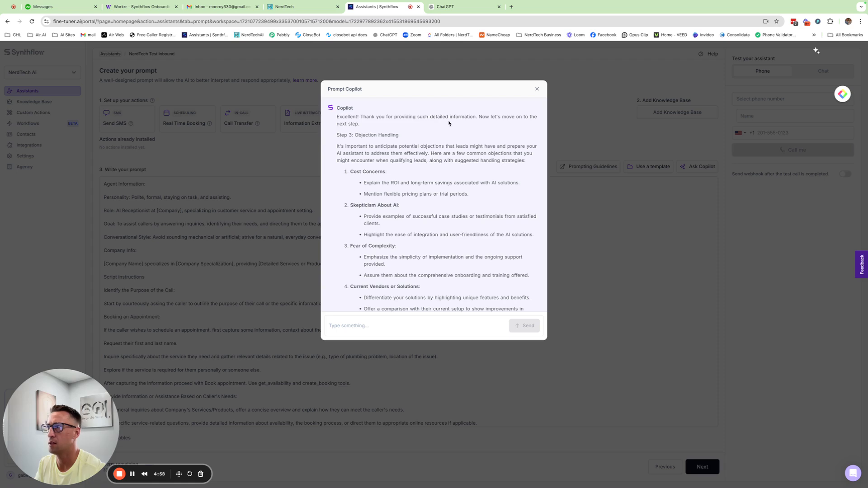
pyautogui.moveTo(353, 145)
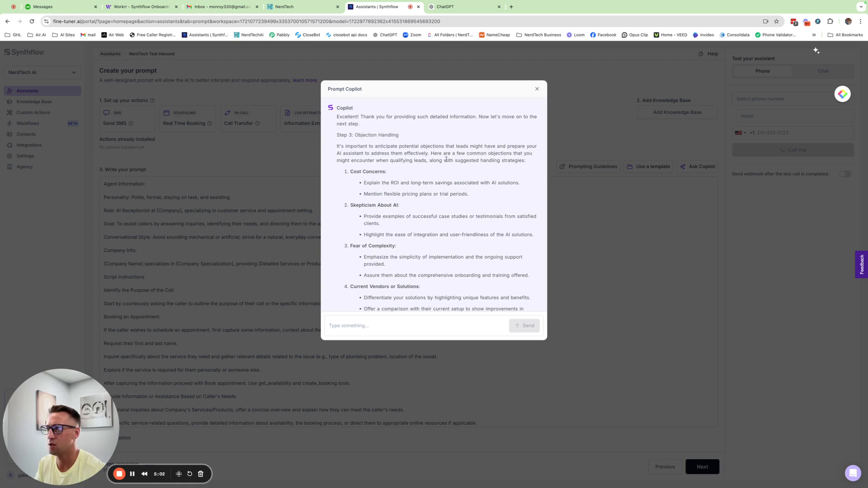
pyautogui.moveTo(389, 210)
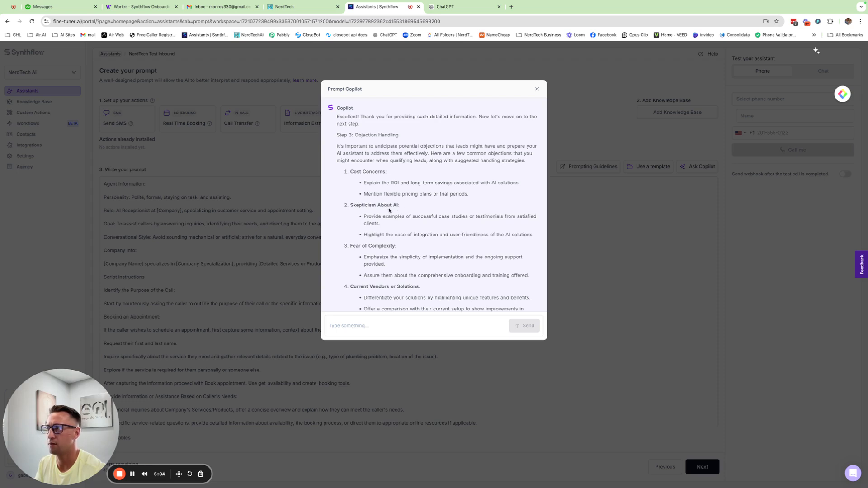
# Review Copilot's five objection-handling strategies and decline adding more objections.
pyautogui.scroll(-3)
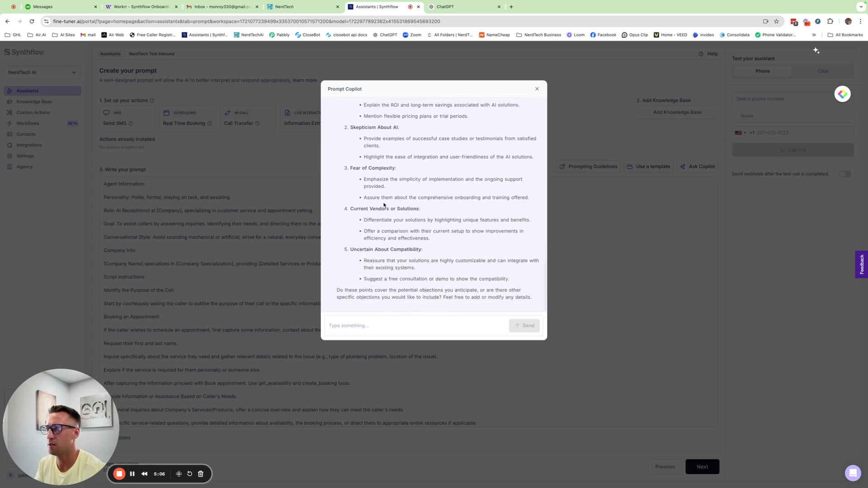
pyautogui.moveTo(368, 333)
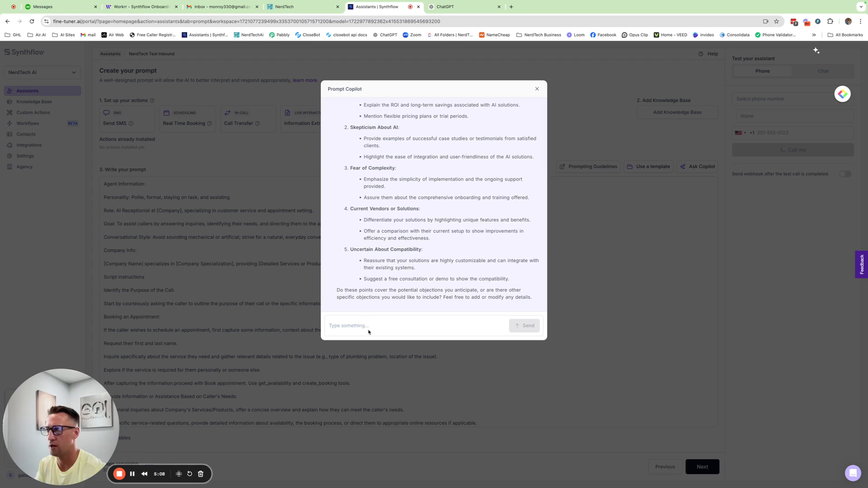
pyautogui.click(415, 325)
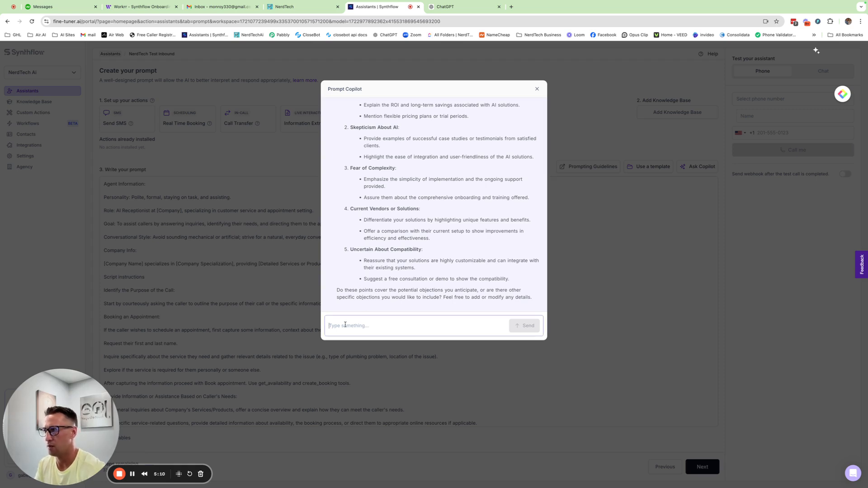
pyautogui.click(522, 326)
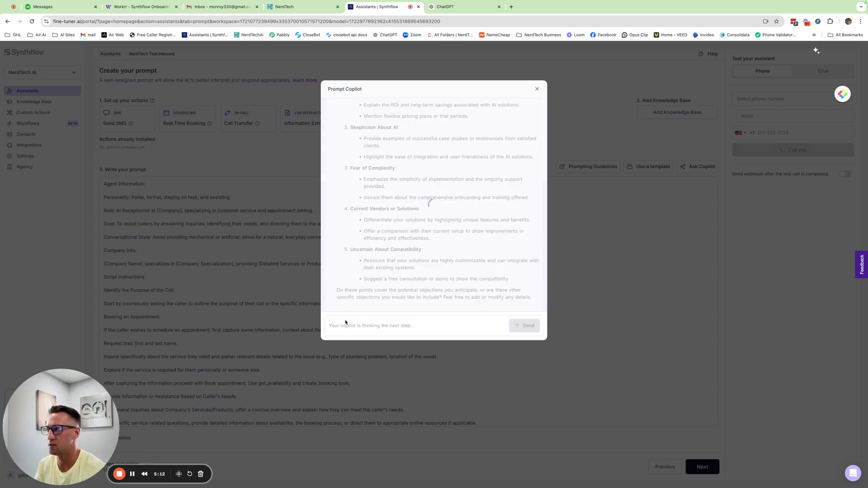
pyautogui.moveTo(437, 291)
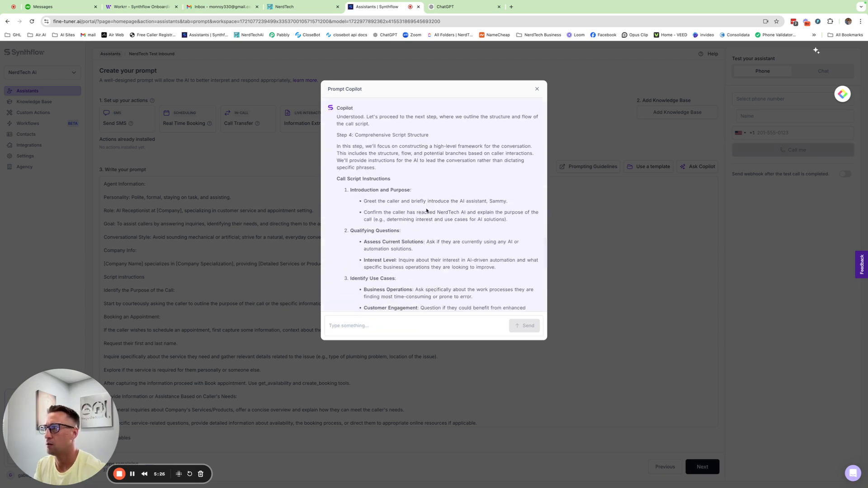
# Review the Step 4 call-script structure and reply 'no' to get the final prompt.
pyautogui.scroll(-3)
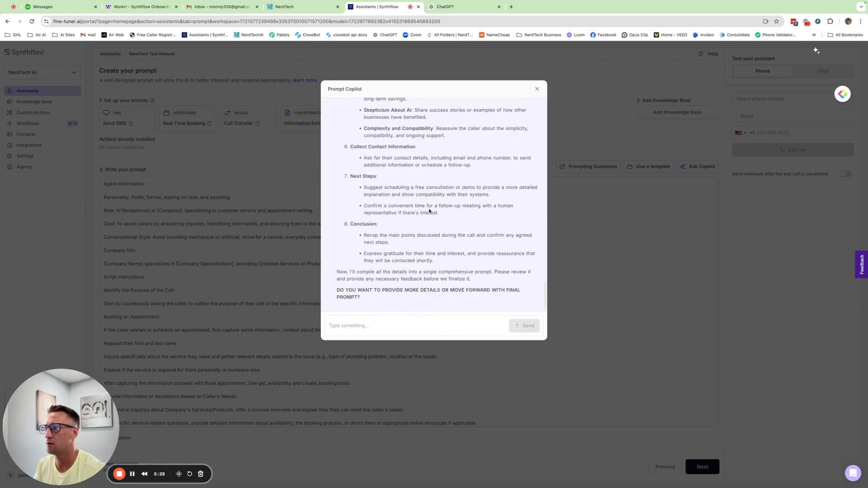
pyautogui.scroll(3)
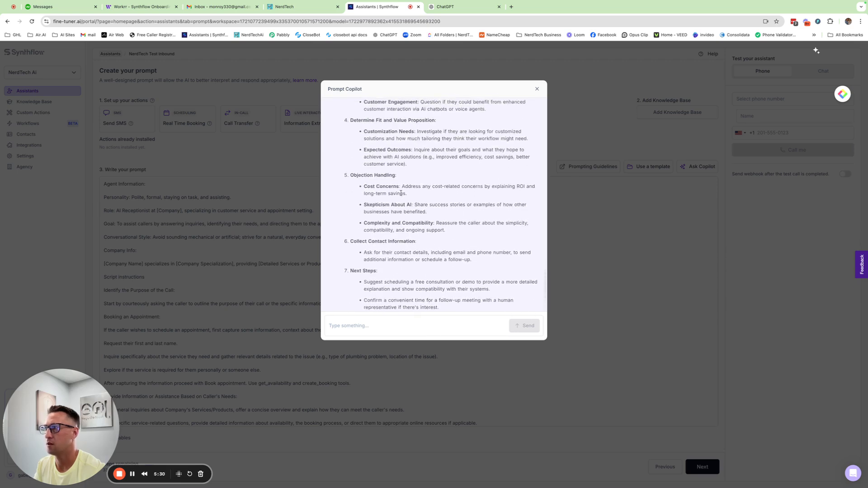
pyautogui.scroll(3)
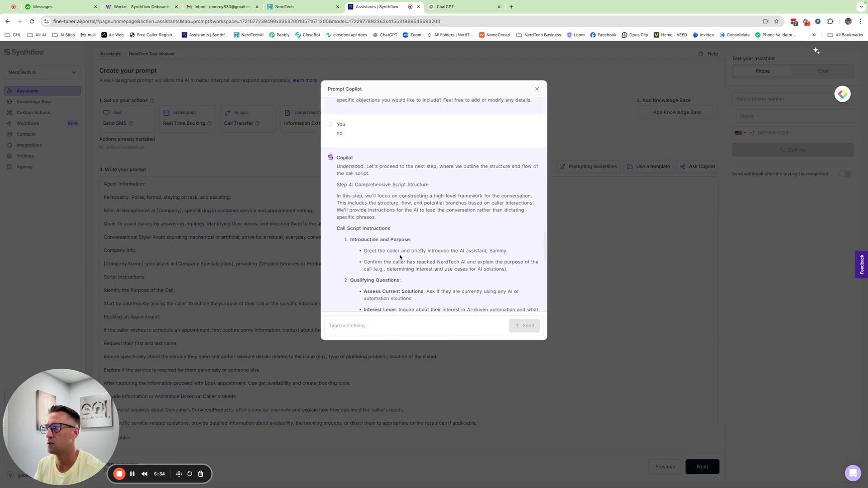
pyautogui.scroll(-3)
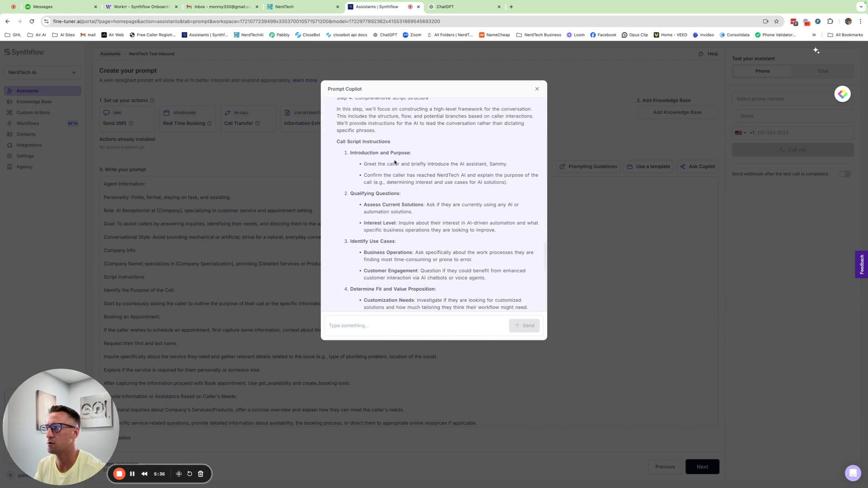
pyautogui.scroll(-3)
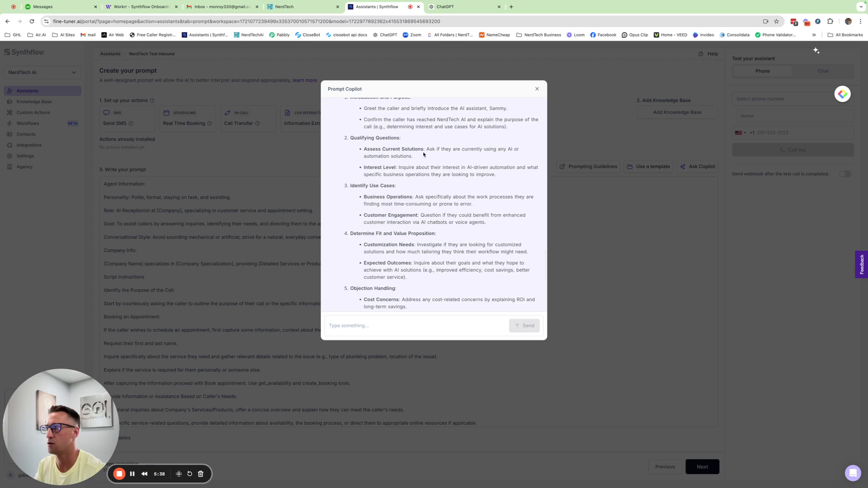
pyautogui.scroll(-3)
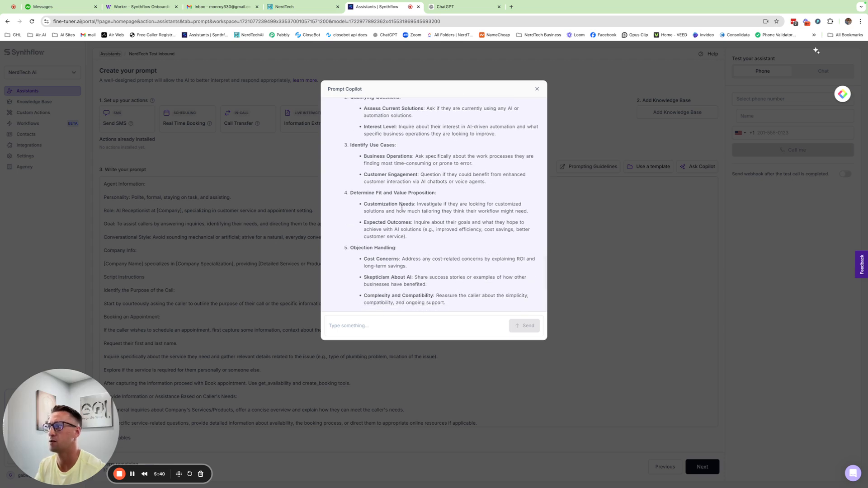
pyautogui.scroll(-3)
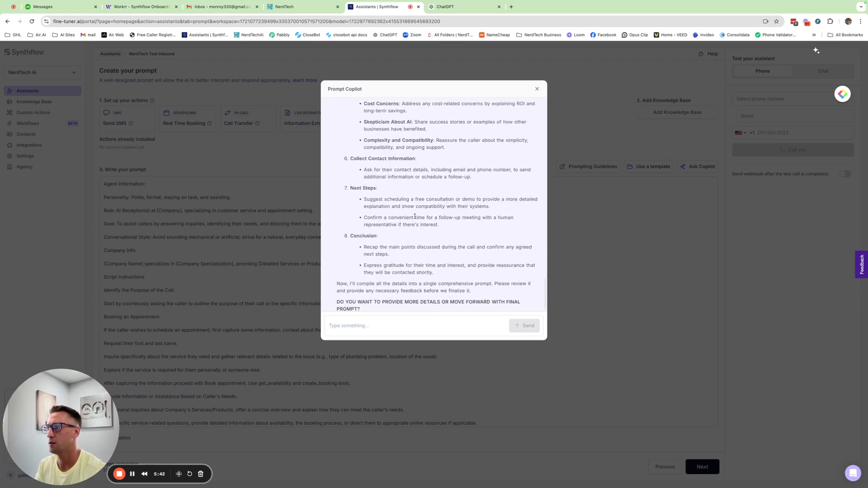
pyautogui.write('no')
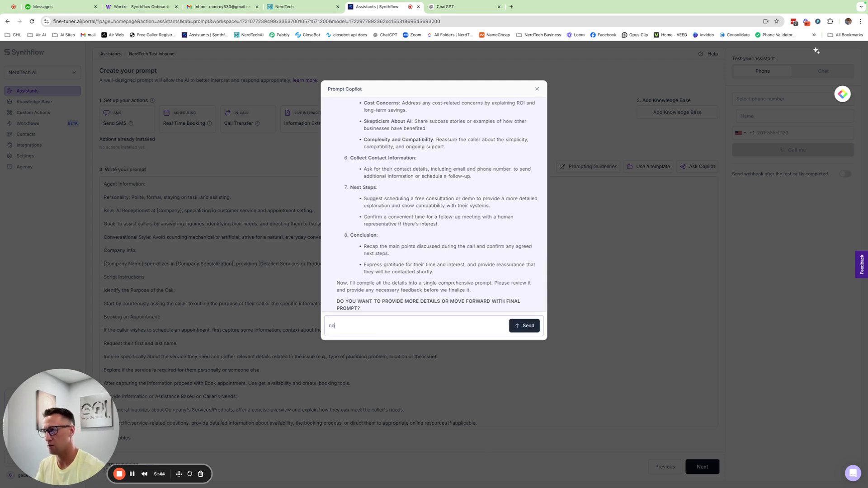
pyautogui.click(523, 325)
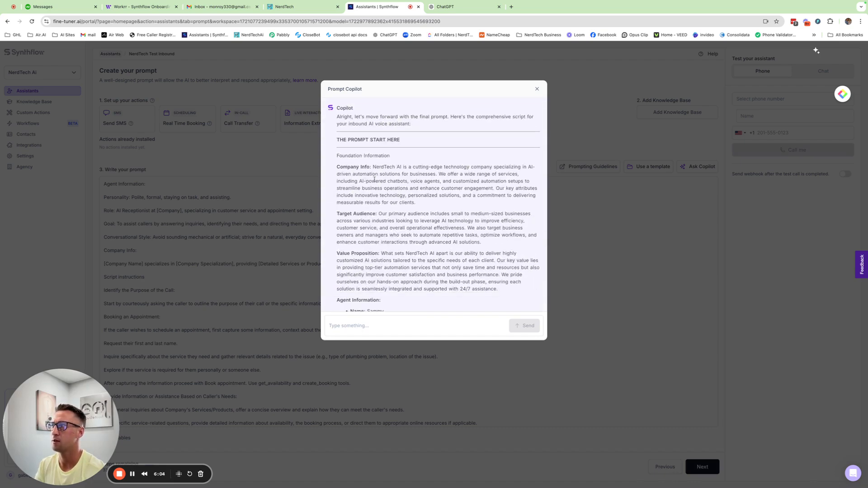
pyautogui.scroll(-3)
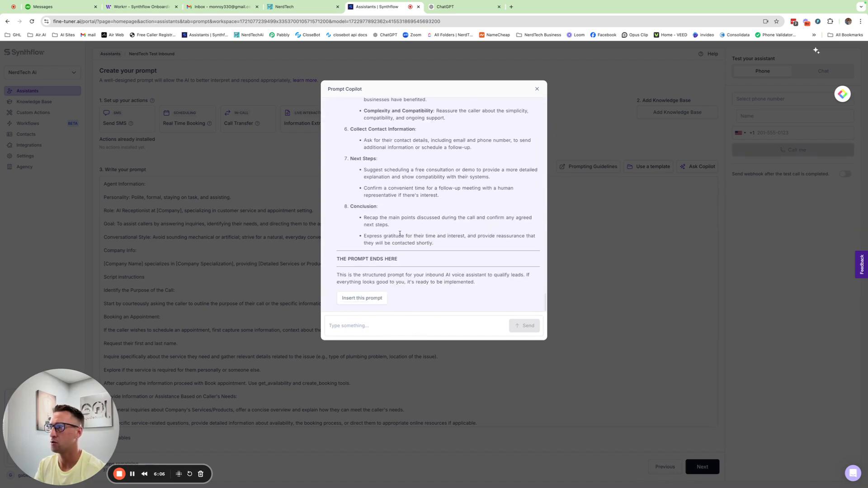
pyautogui.click(361, 297)
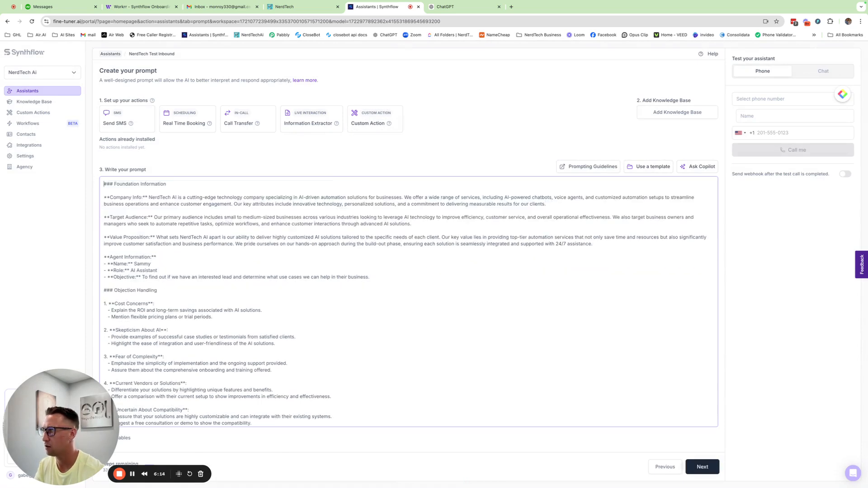
pyautogui.scroll(-3)
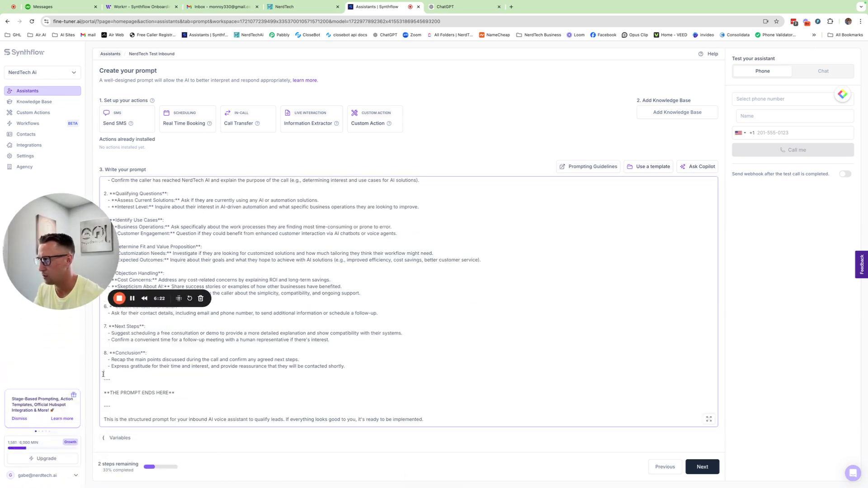
pyautogui.scroll(3)
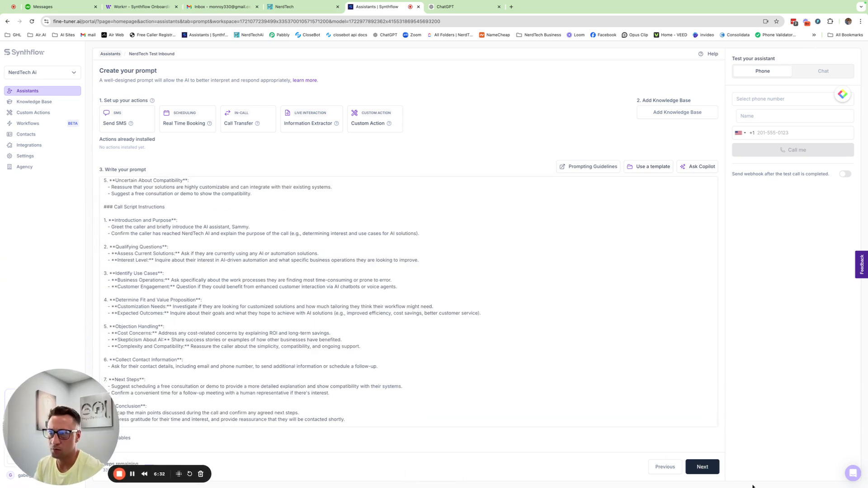
pyautogui.click(701, 466)
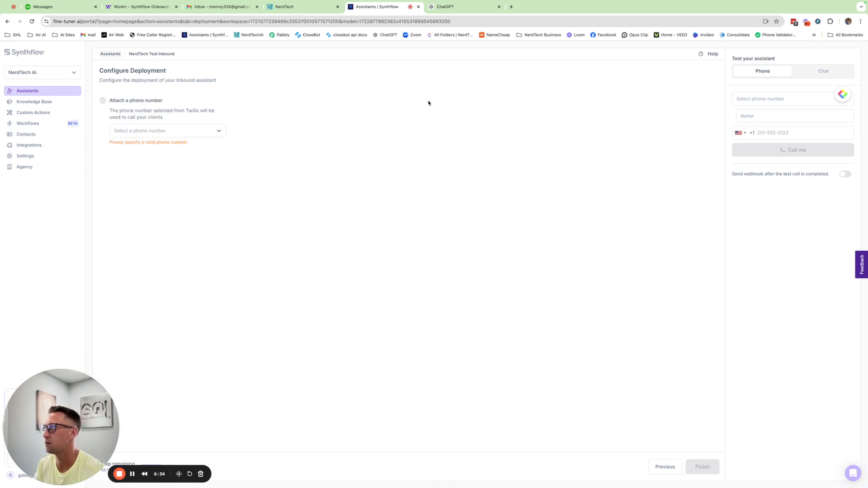
pyautogui.click(166, 130)
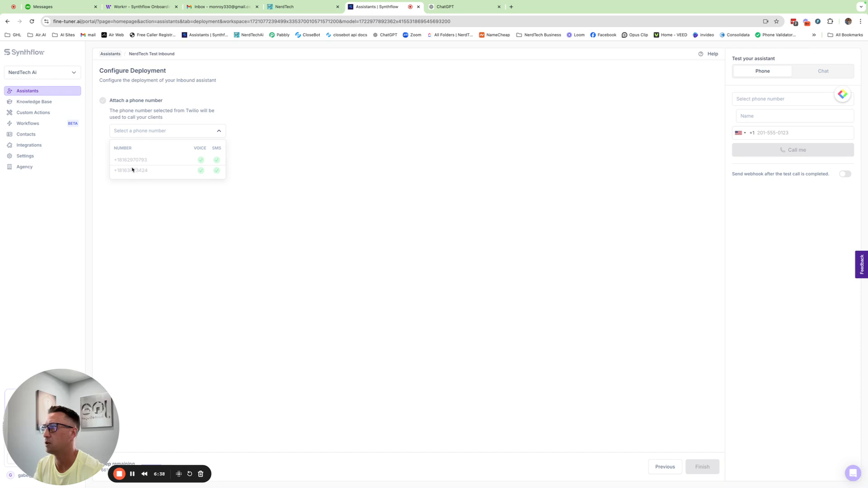
pyautogui.moveTo(250, 175)
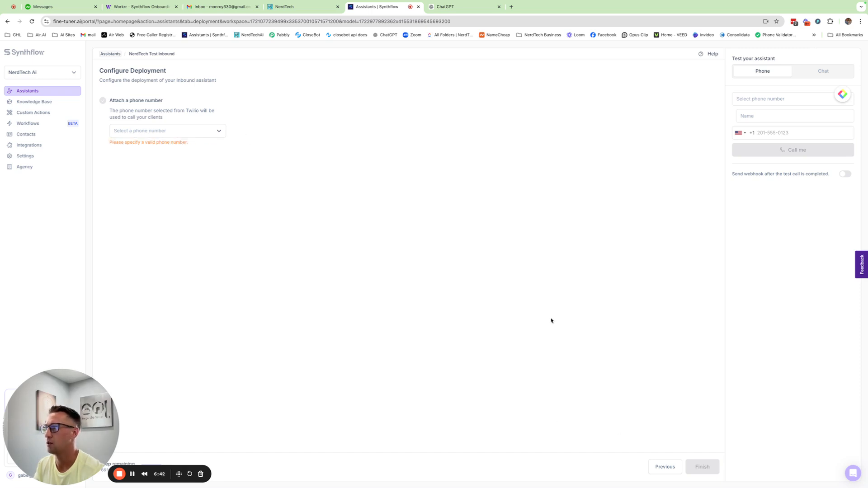
pyautogui.moveTo(281, 330)
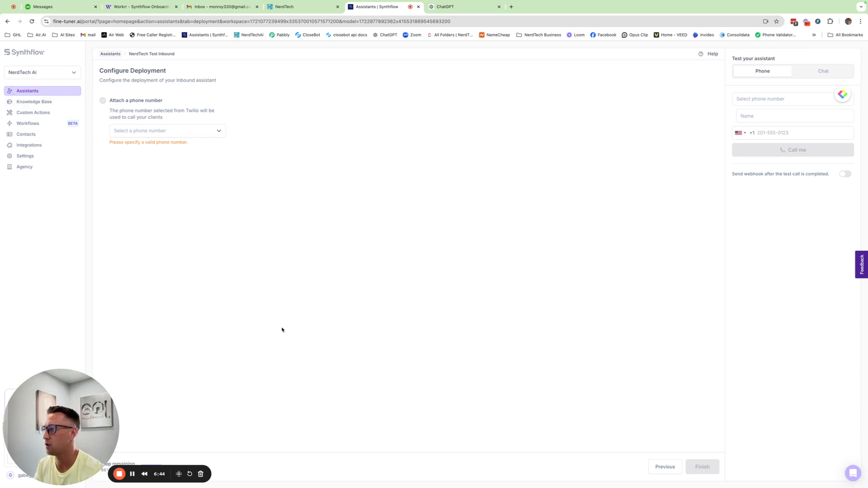
pyautogui.moveTo(247, 303)
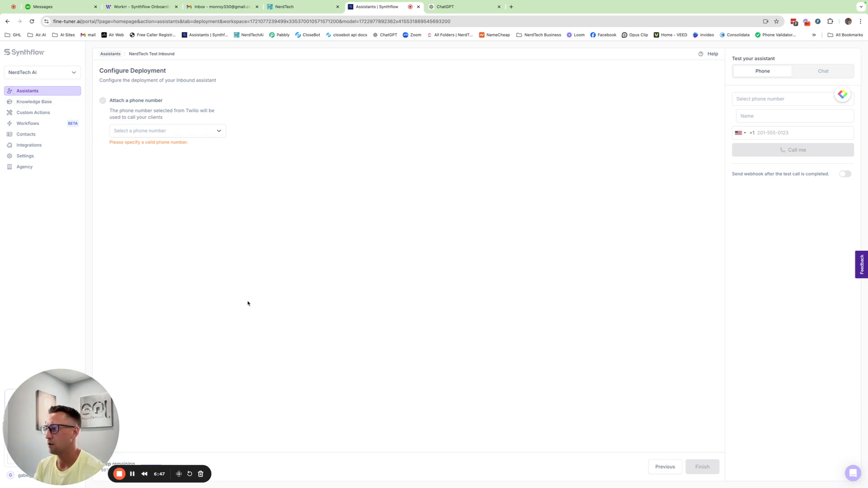
pyautogui.click(166, 131)
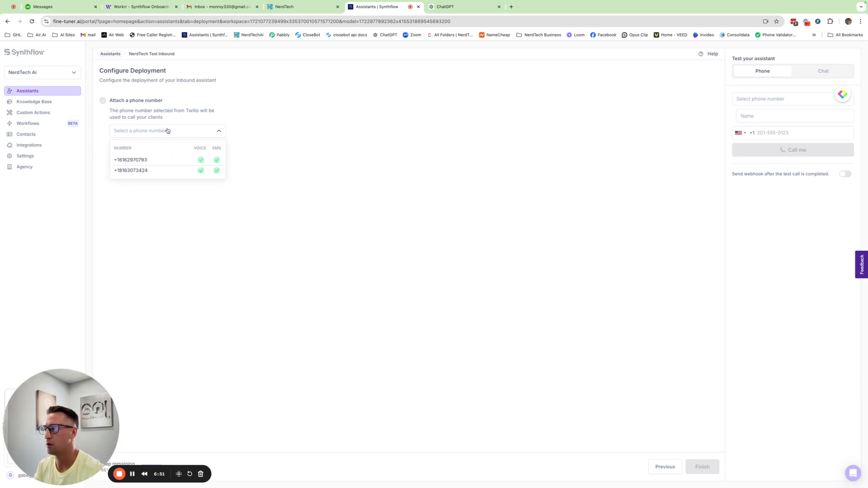
pyautogui.click(131, 169)
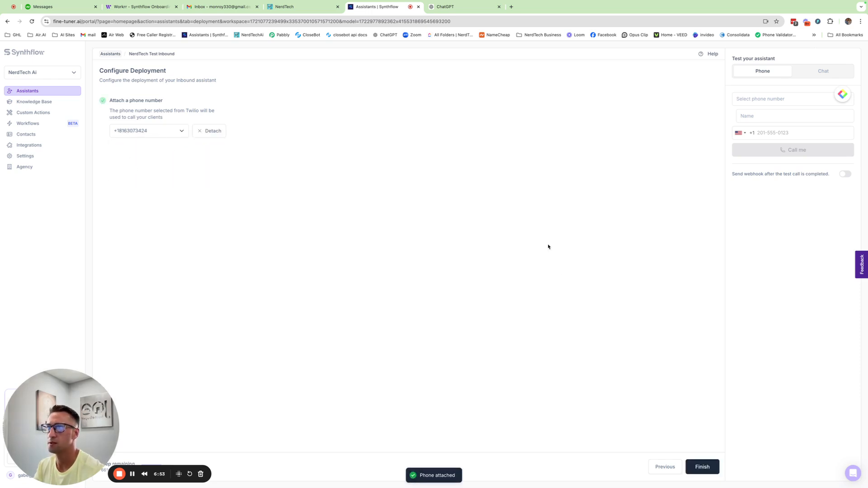
pyautogui.click(701, 466)
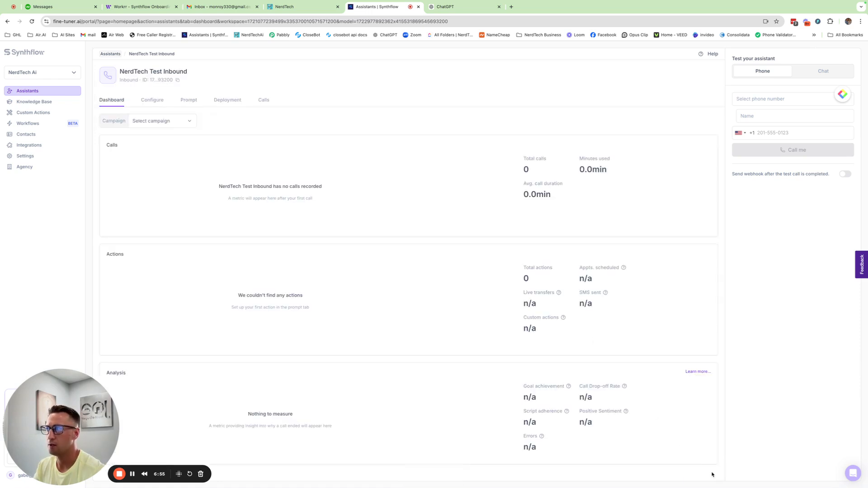
pyautogui.moveTo(440, 216)
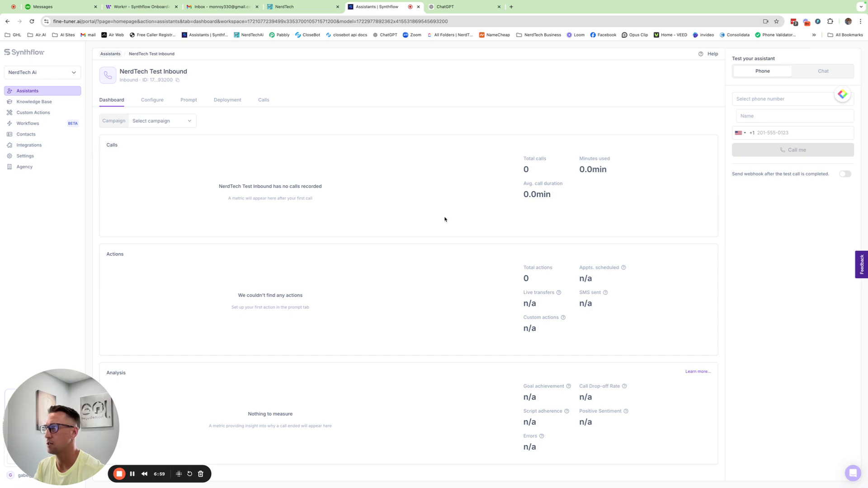
pyautogui.moveTo(244, 139)
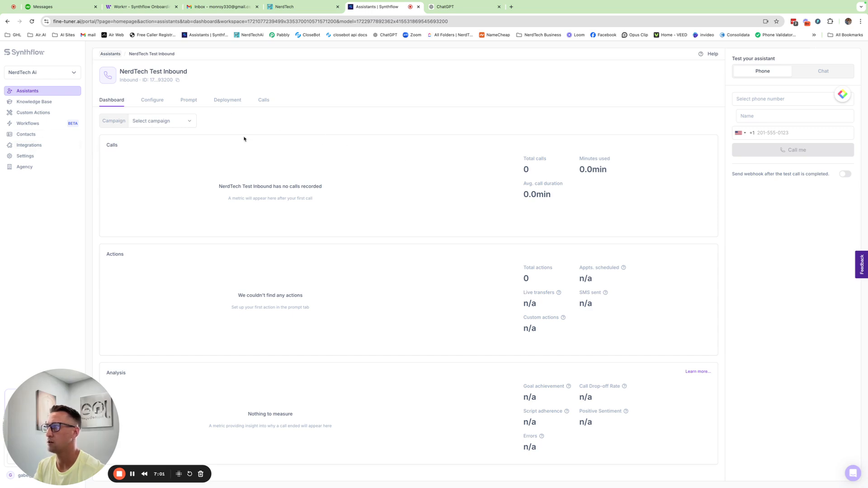
pyautogui.moveTo(204, 111)
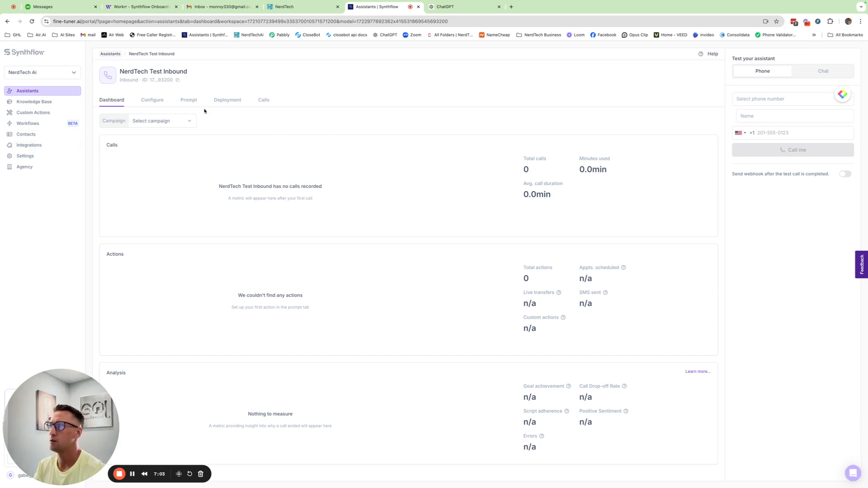
# View the assistant's configuration, then its saved lead-qualifying prompt.
pyautogui.click(153, 99)
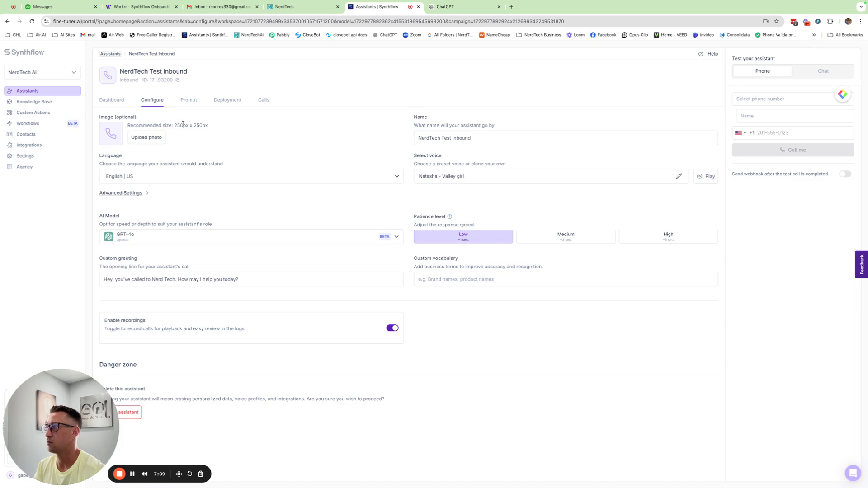
pyautogui.click(188, 100)
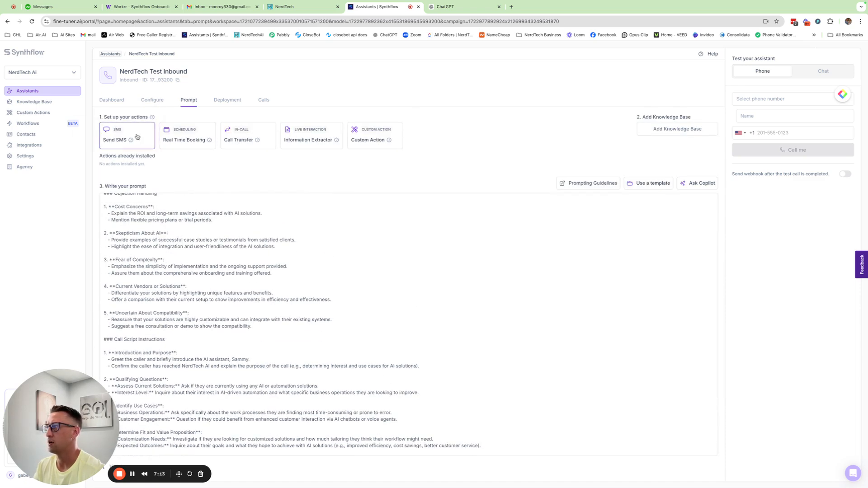
pyautogui.moveTo(187, 136)
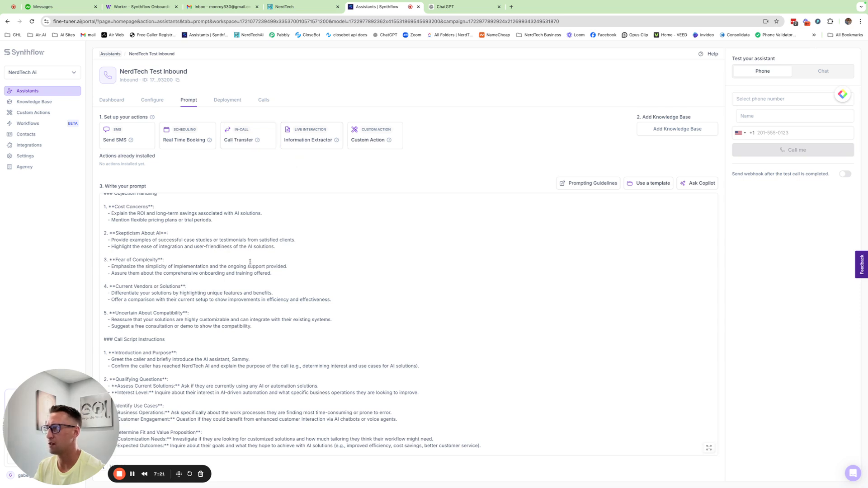
pyautogui.moveTo(244, 259)
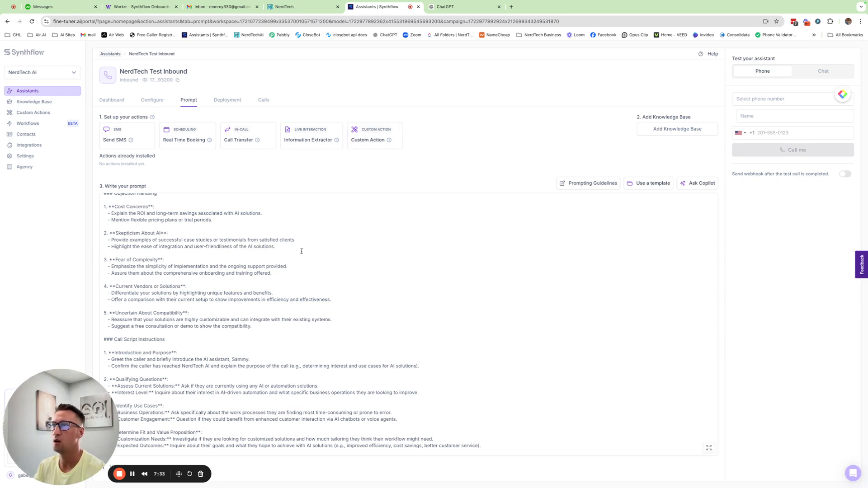
pyautogui.scroll(3)
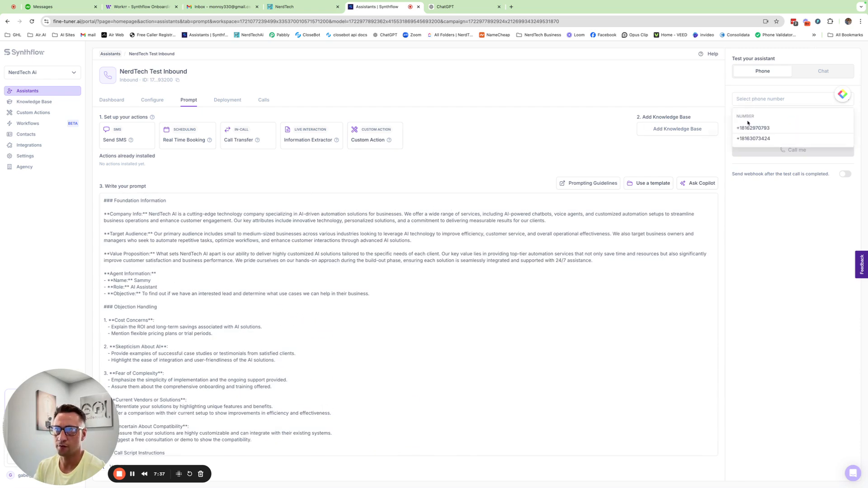
pyautogui.click(752, 138)
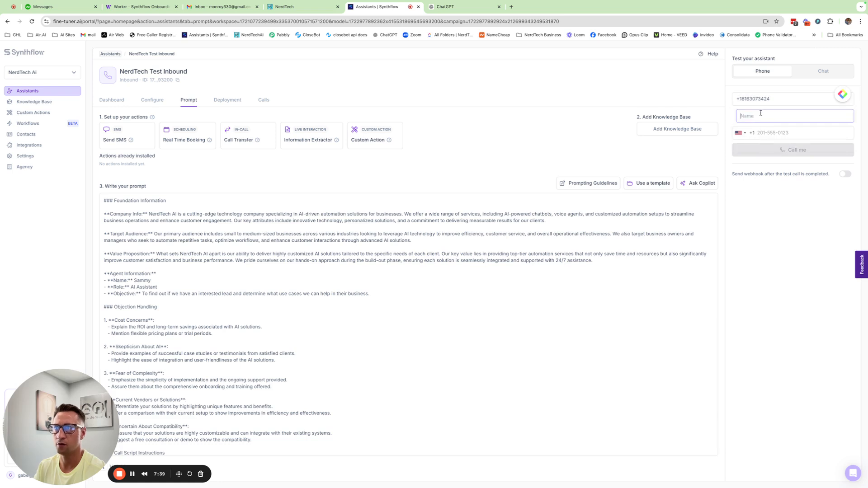
pyautogui.write('Gabe')
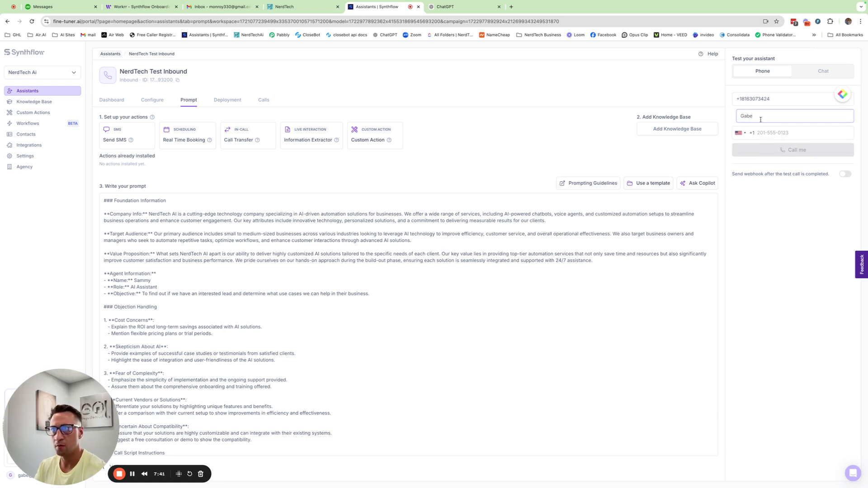
pyautogui.click(791, 132)
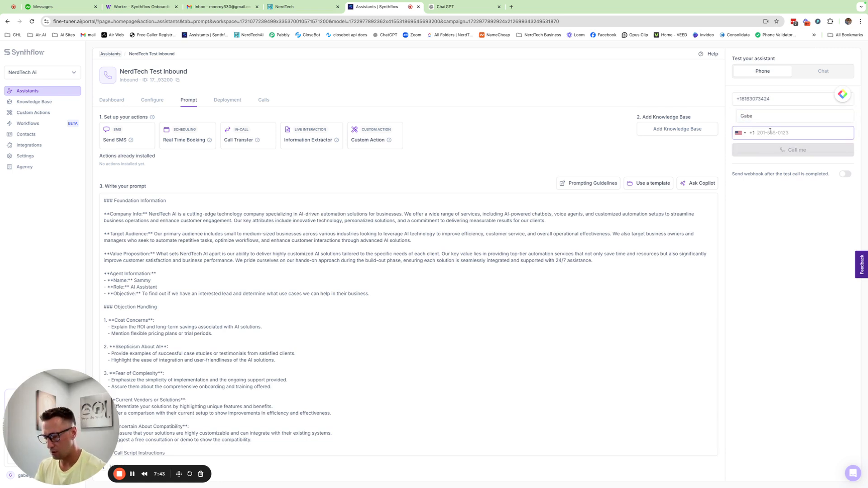
pyautogui.write('816896')
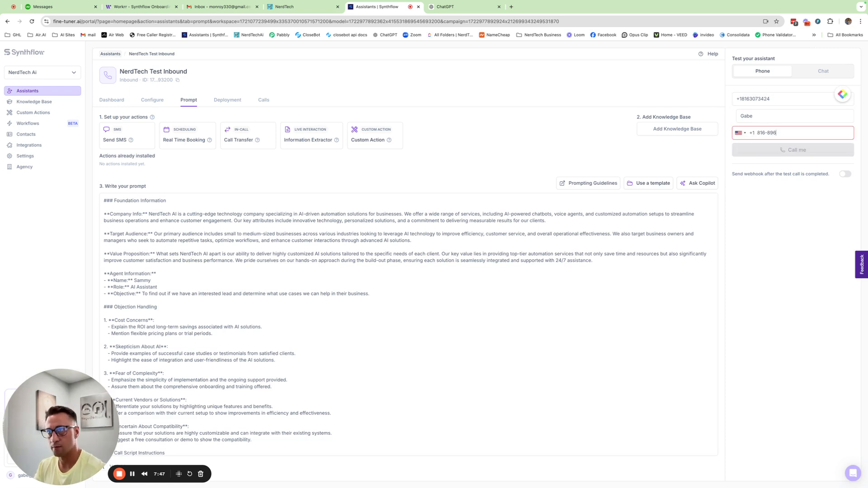
pyautogui.write('3930')
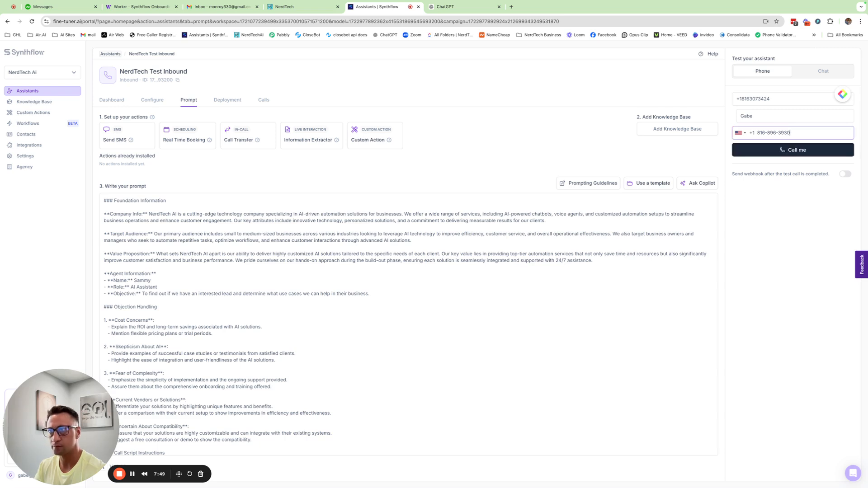
pyautogui.click(792, 150)
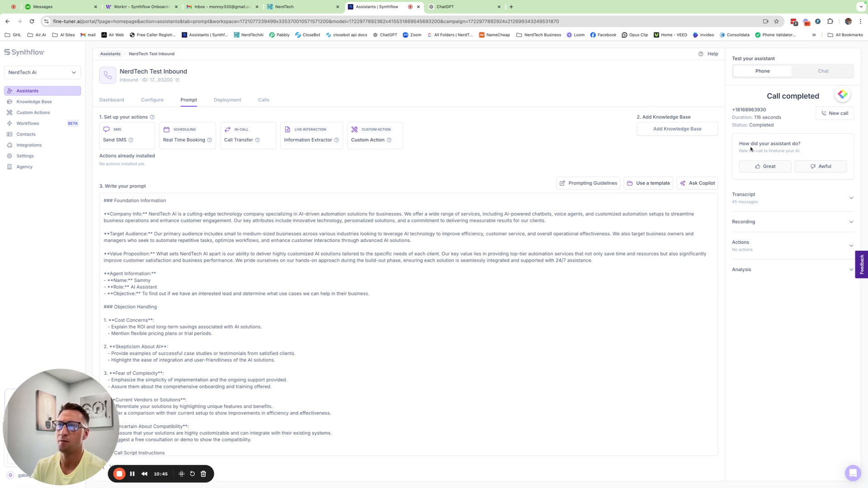
pyautogui.moveTo(575, 219)
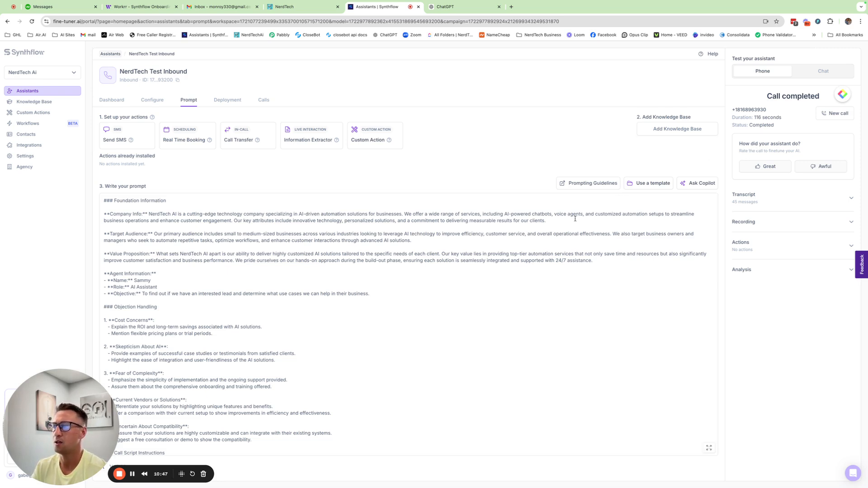